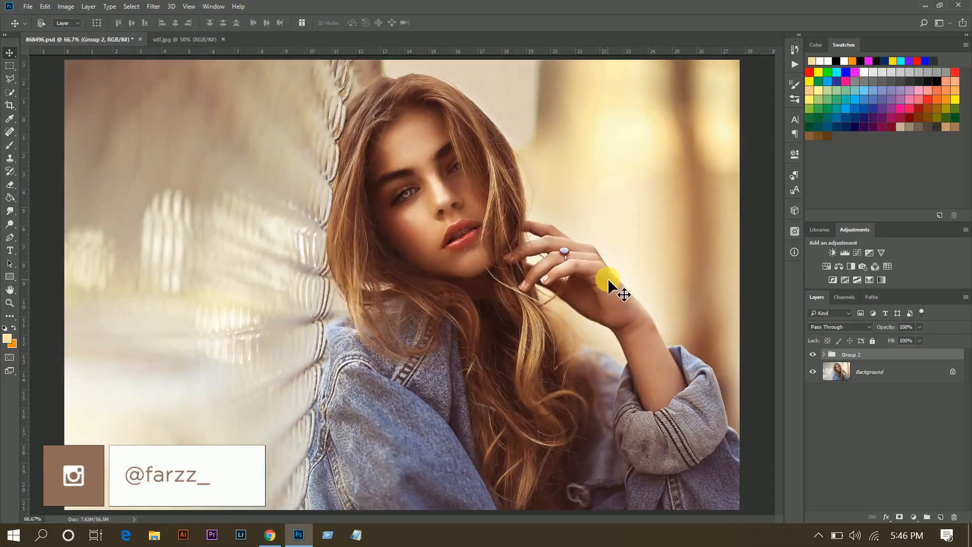
- Inspect the edited document's Group 2 layers and toggle it to compare with the original
click(851, 354)
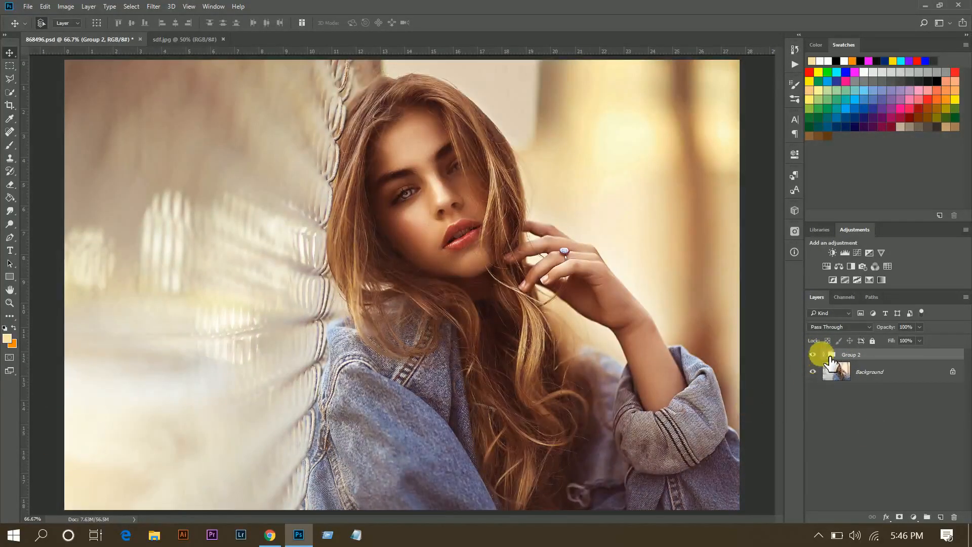
click(830, 354)
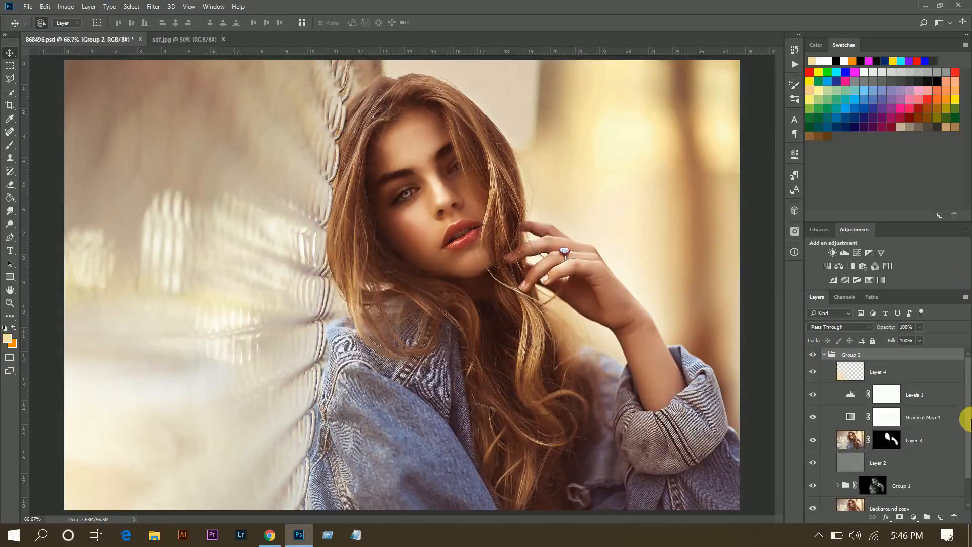
scroll(down, 3)
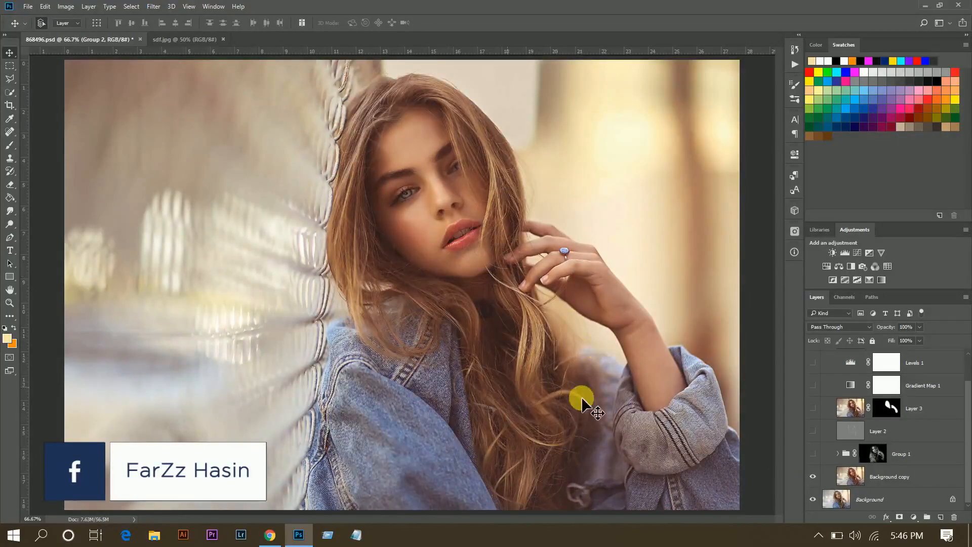
click(889, 476)
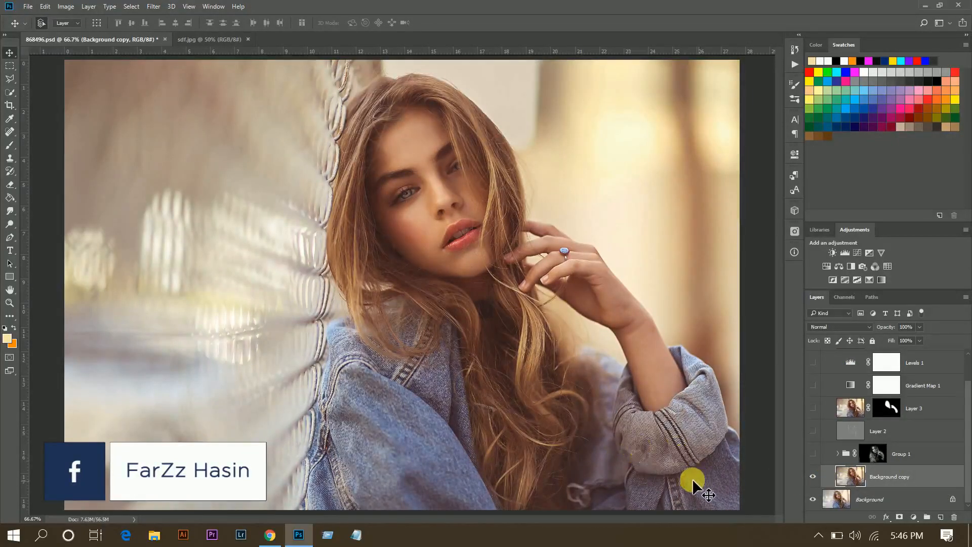
click(811, 453)
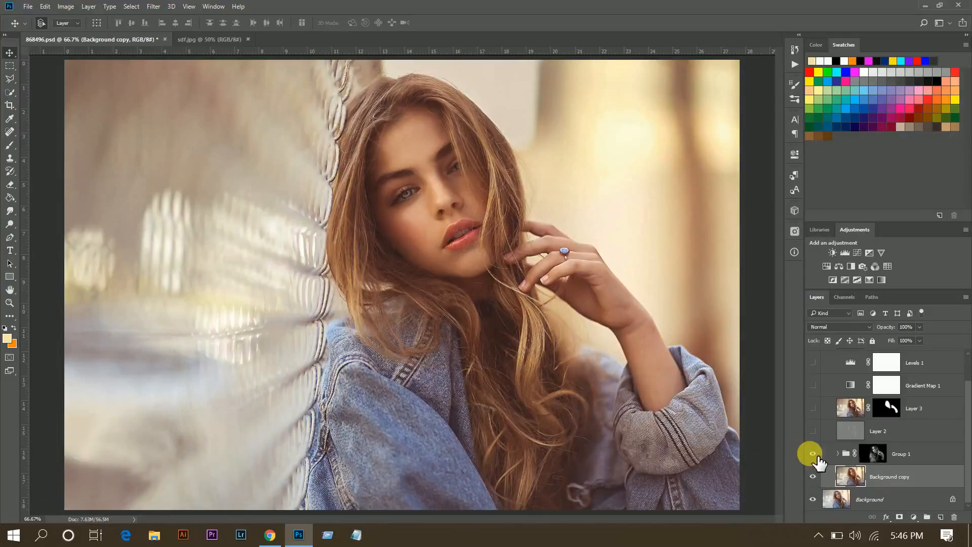
click(900, 454)
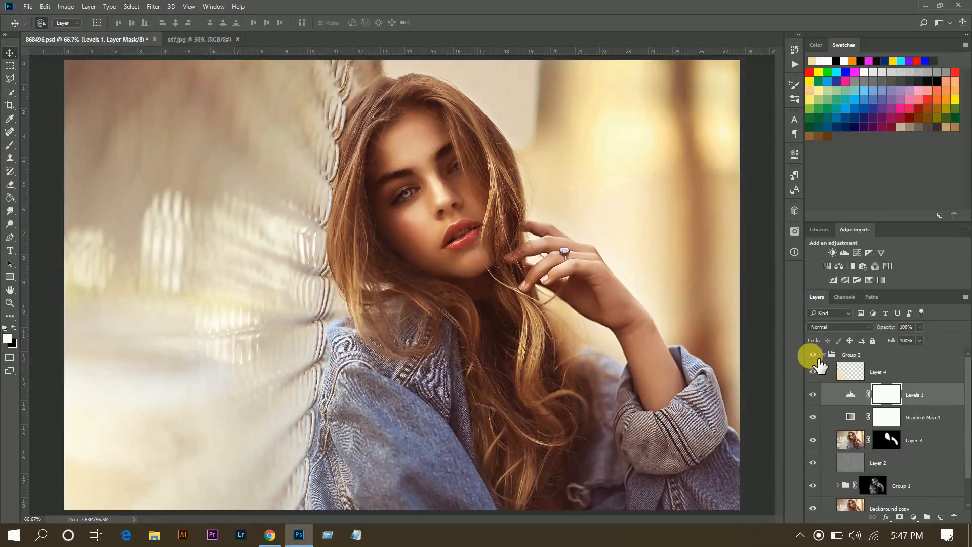
click(813, 355)
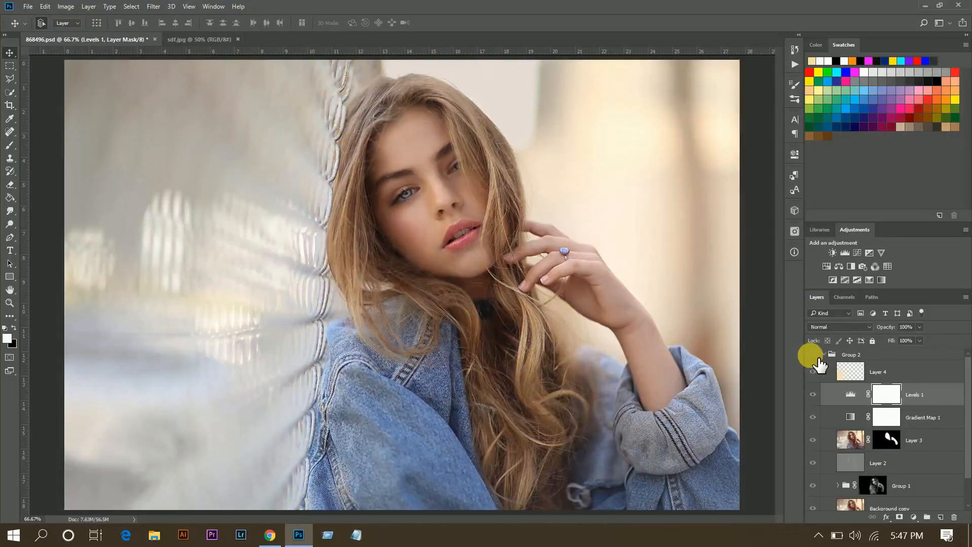
click(813, 354)
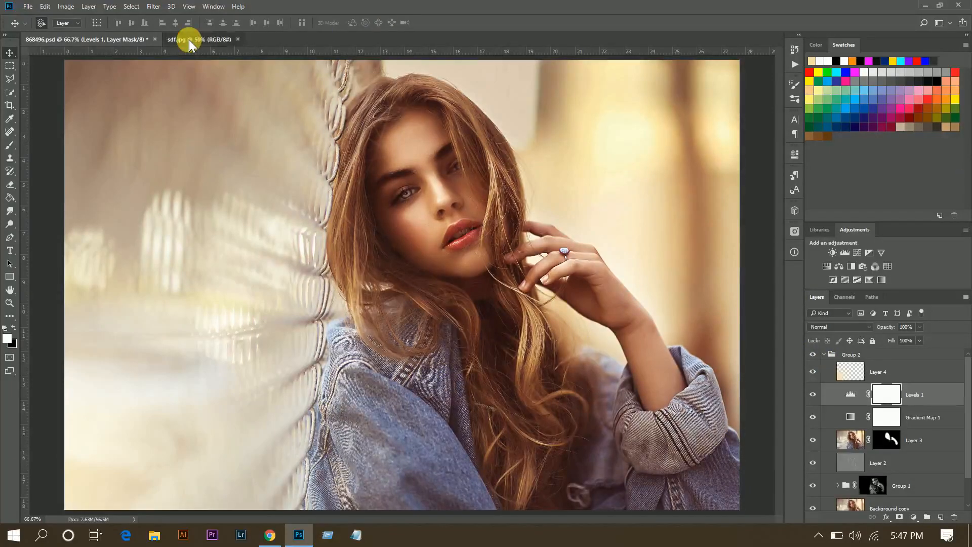
- Switch to the unedited sdf.jpg photo with its duplicated background layer
click(198, 40)
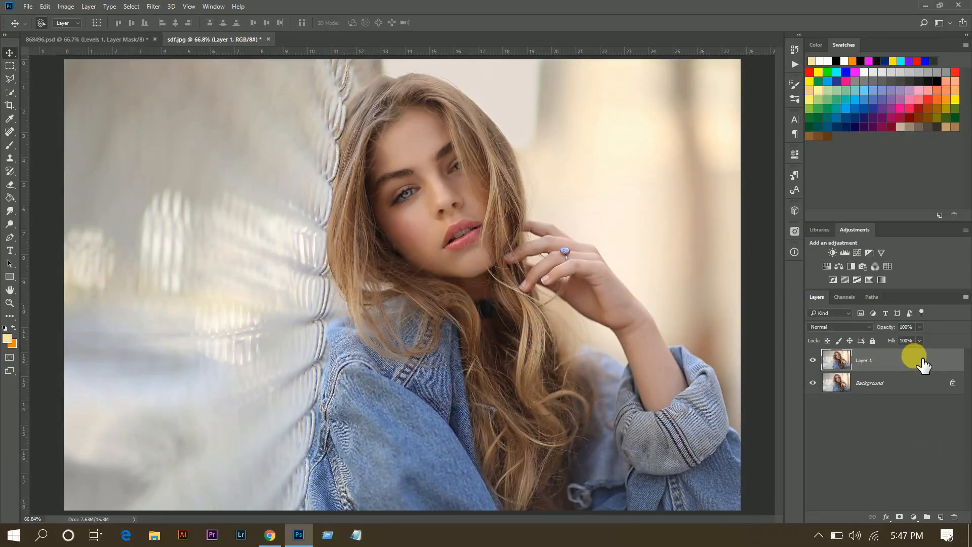
mouse_move(708, 288)
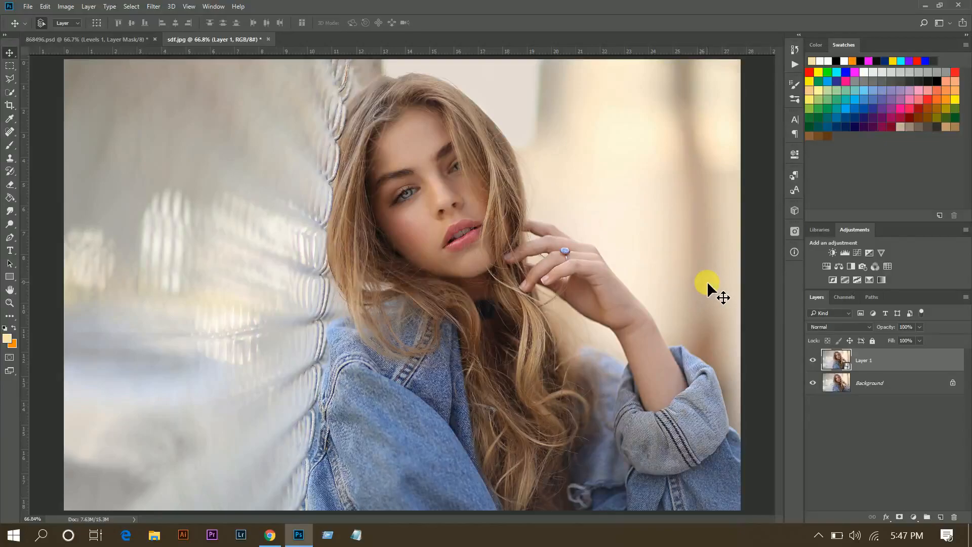
click(152, 6)
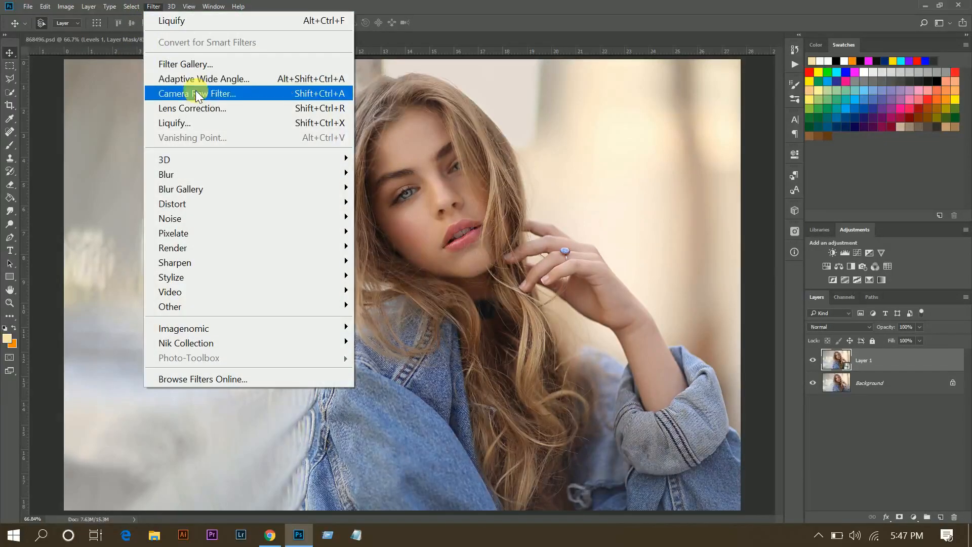
mouse_move(207, 96)
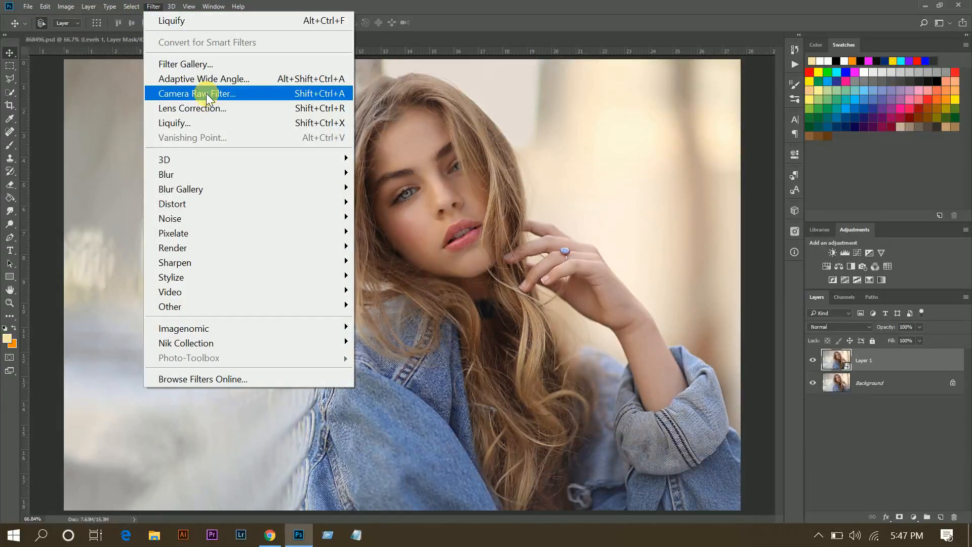
- Launch the Camera Raw filter on the duplicated layer for basic toning
click(197, 94)
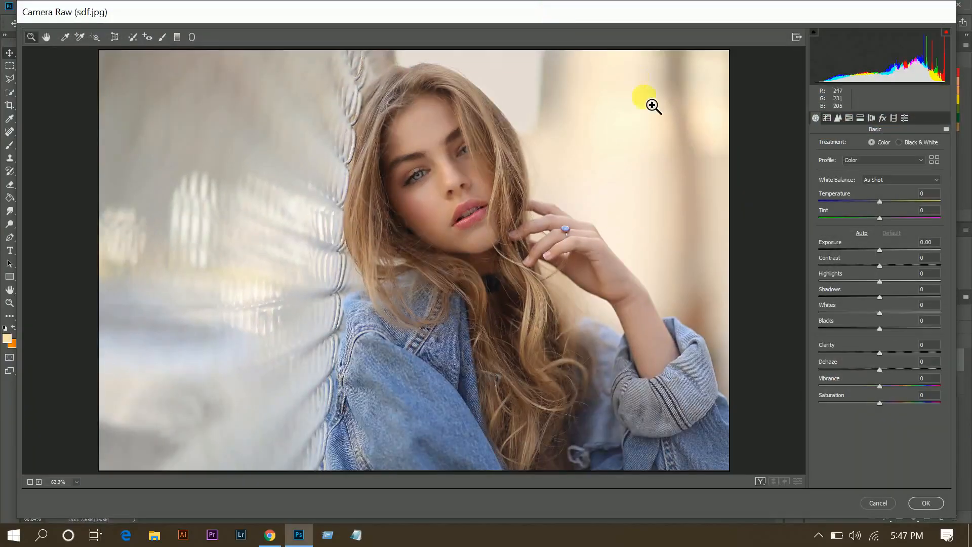
mouse_move(880, 253)
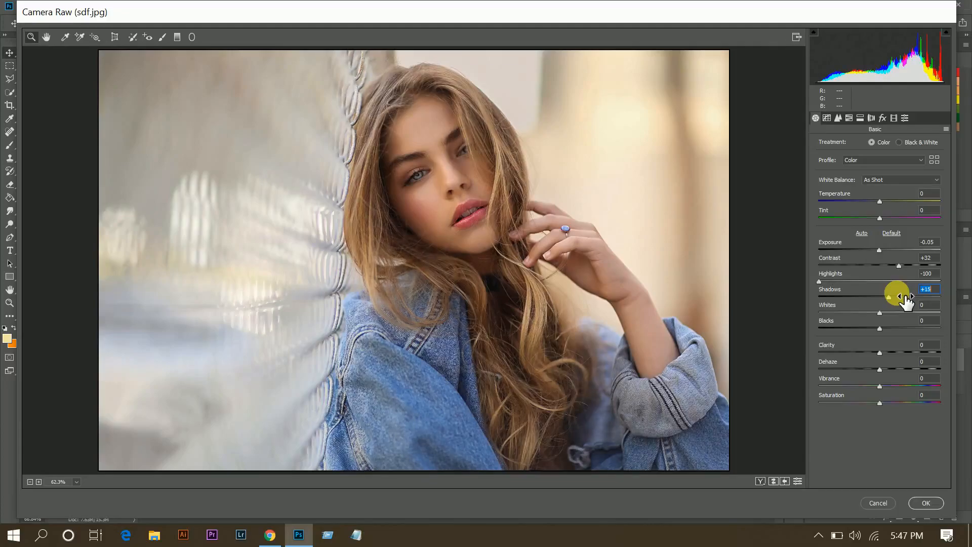
mouse_move(900, 312)
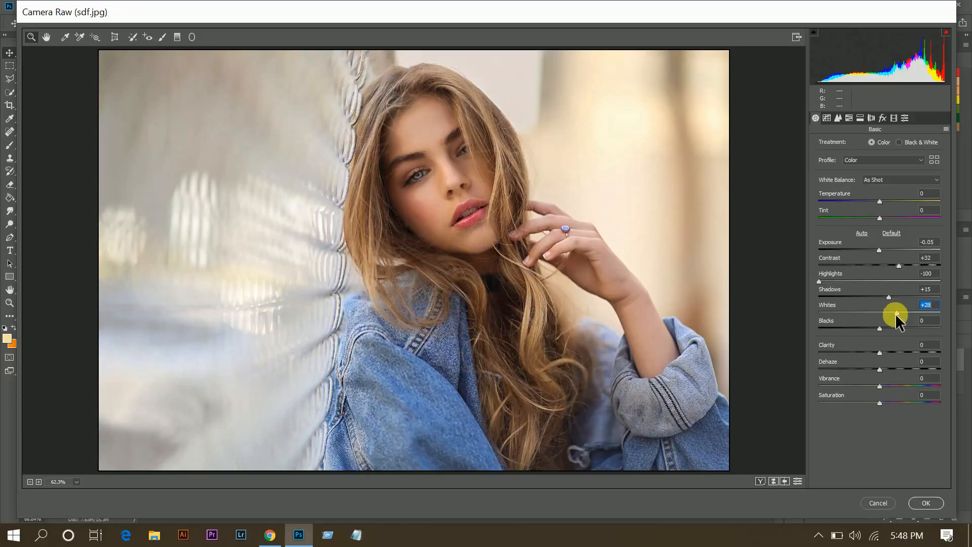
mouse_move(880, 371)
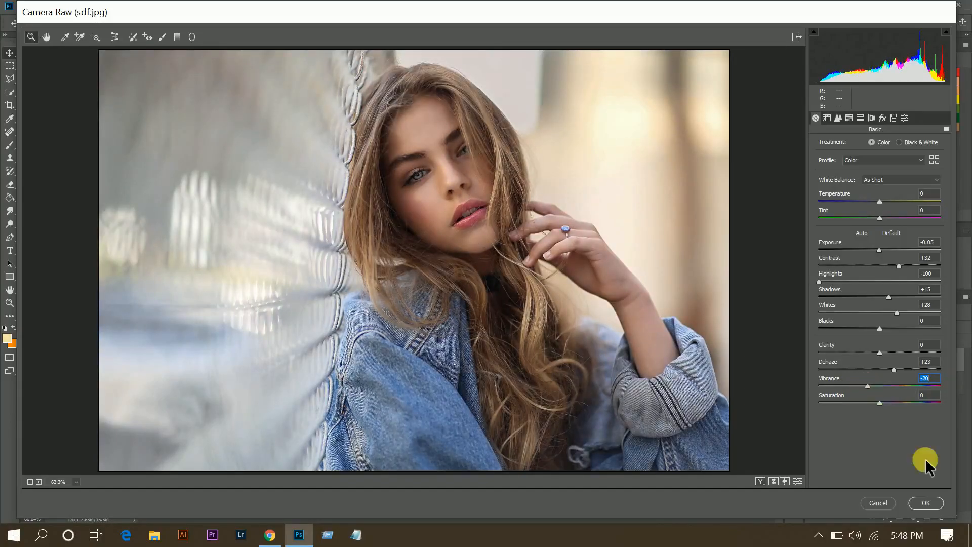
mouse_move(827, 117)
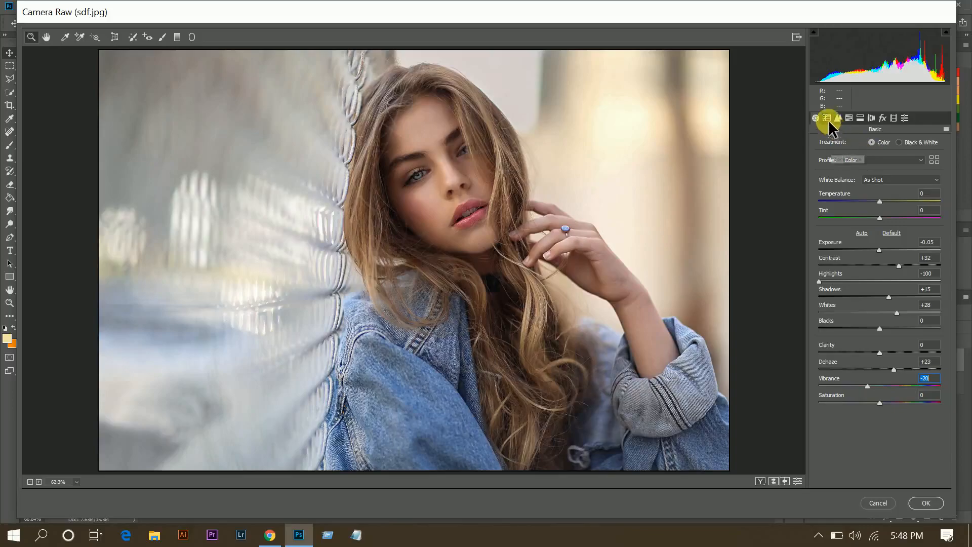
- Shape the RGB tone curve and pull the Blue channel curve down slightly
click(827, 117)
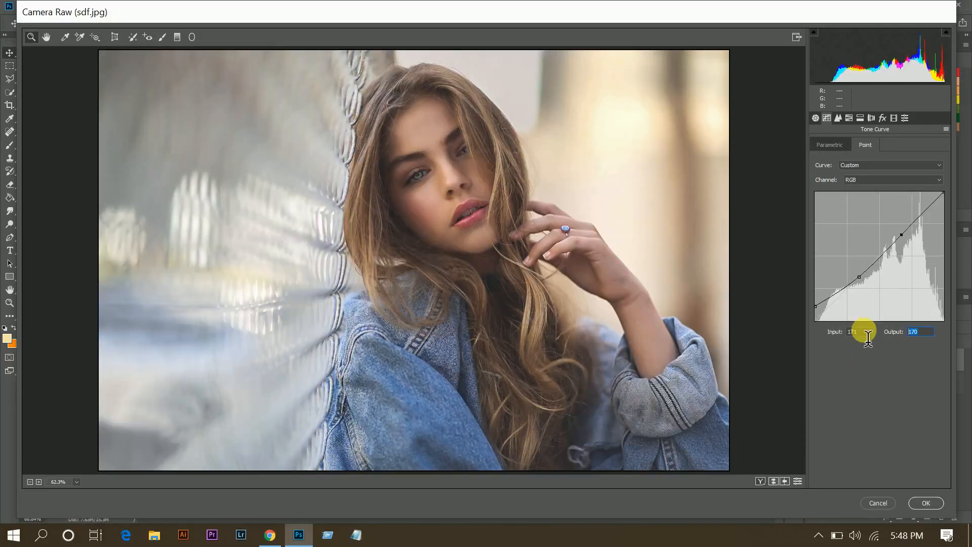
mouse_move(729, 197)
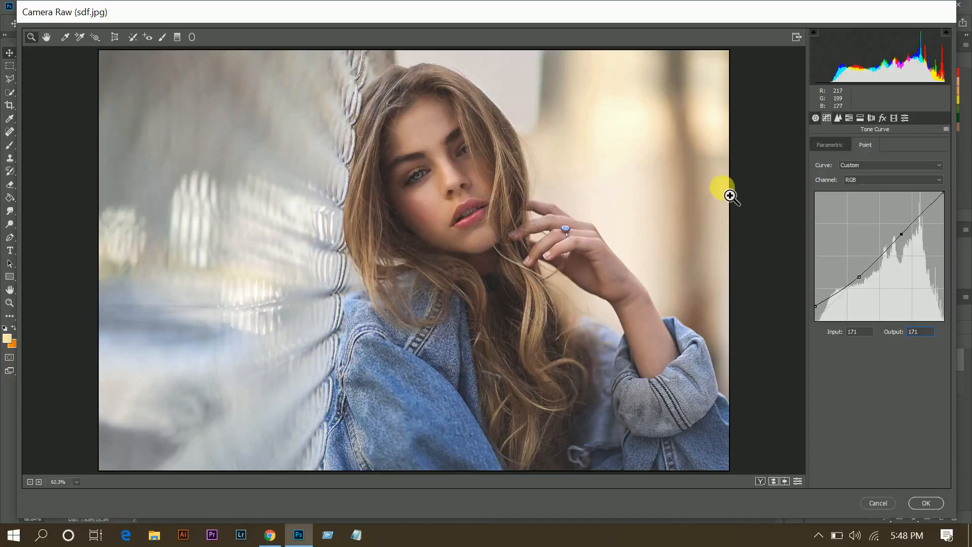
click(891, 179)
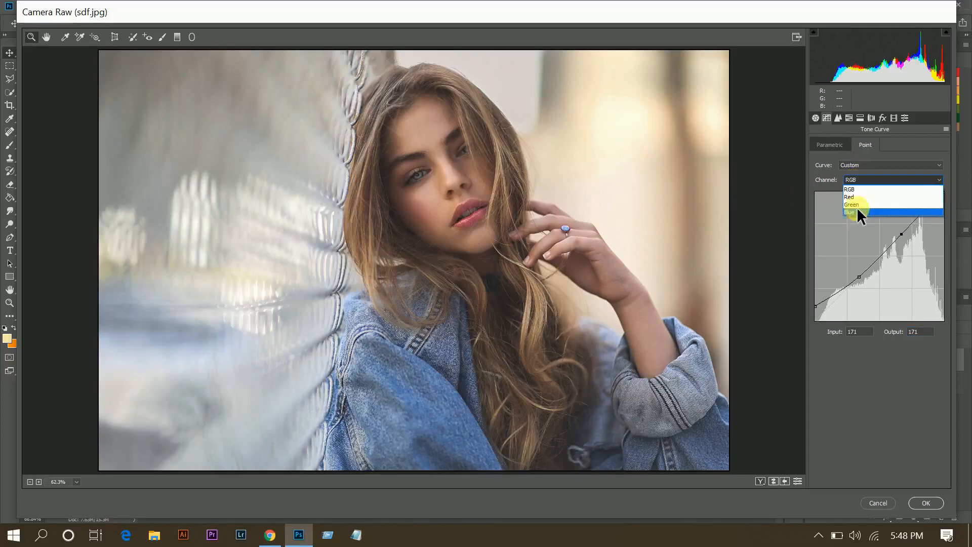
click(849, 212)
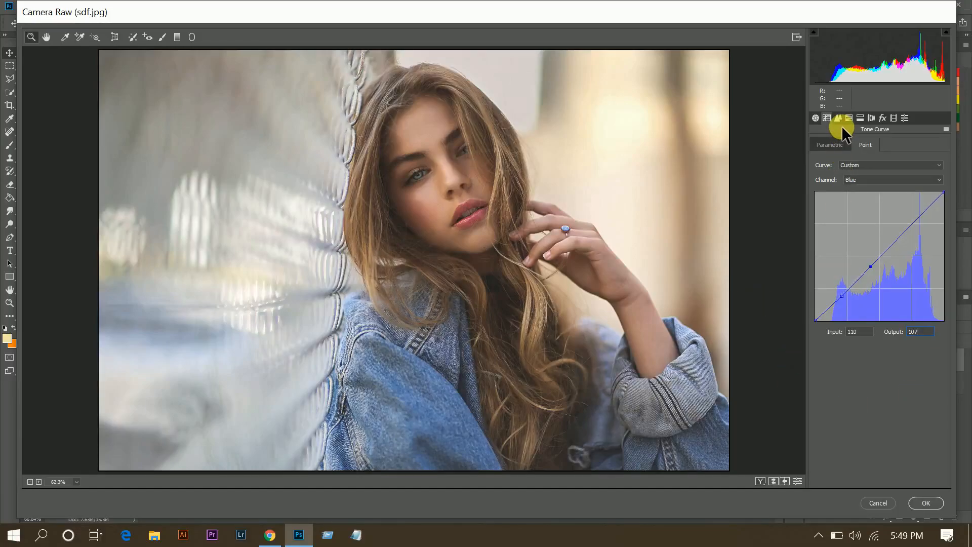
- Set luminance noise reduction to 10 in the Detail settings
click(838, 118)
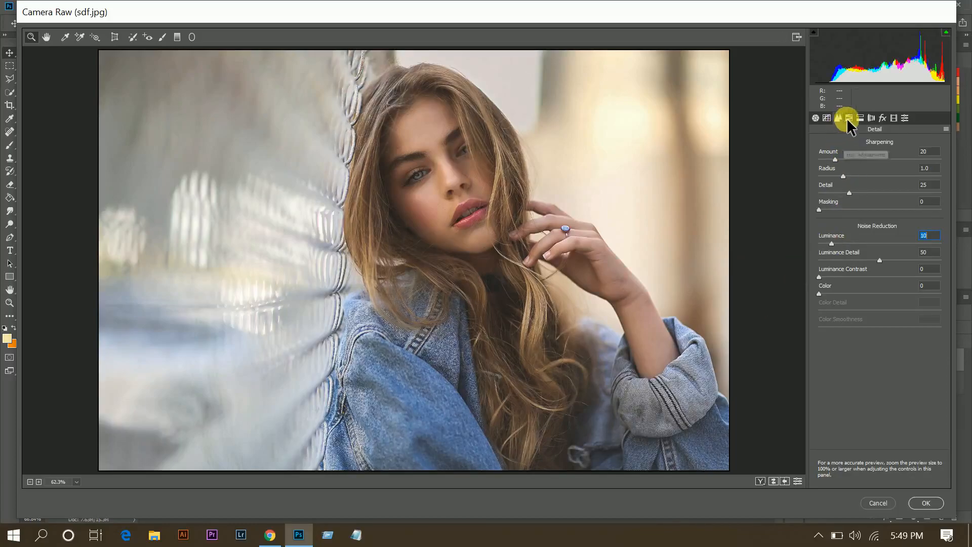
- Set HSL: hue Yellows +24, Aquas −12; saturation Oranges −18, Greens −37; luminance Greens −15
click(838, 118)
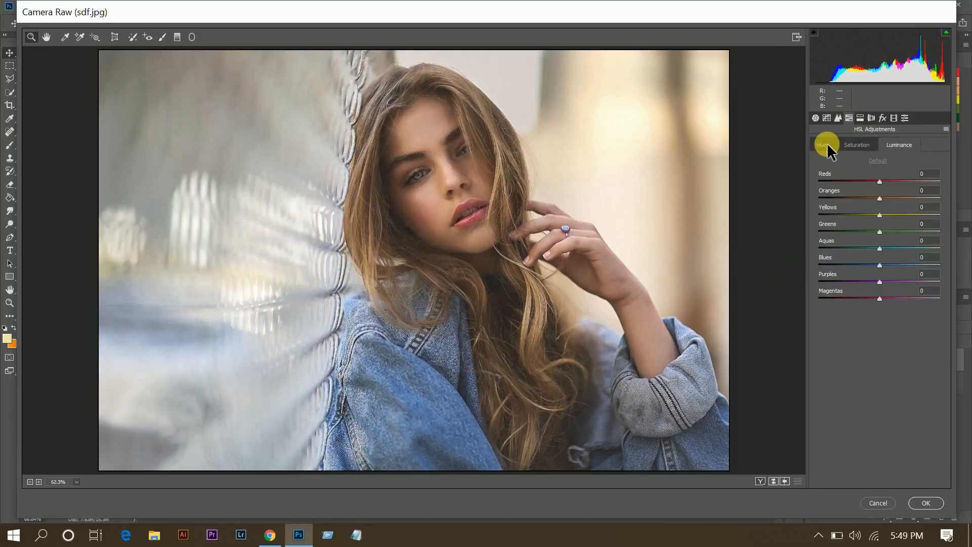
mouse_move(843, 226)
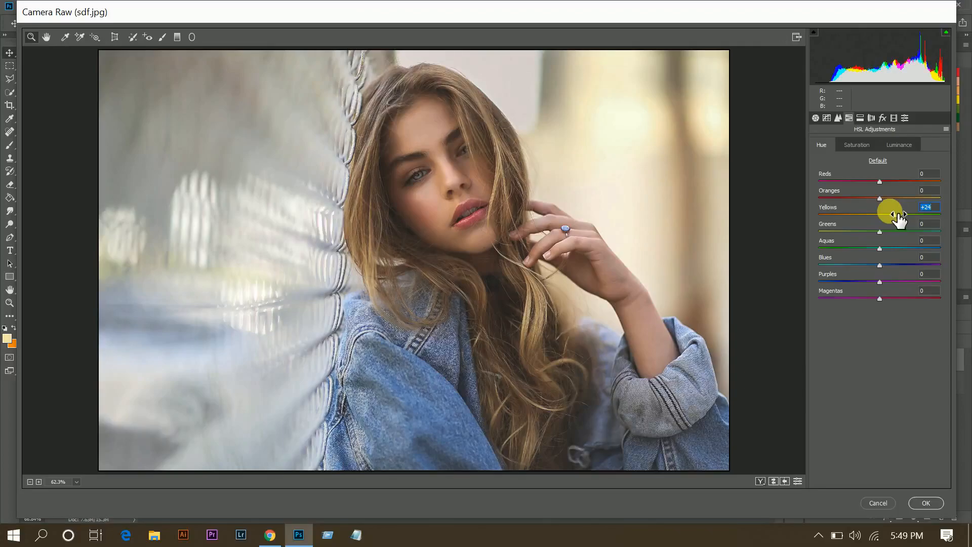
mouse_move(867, 267)
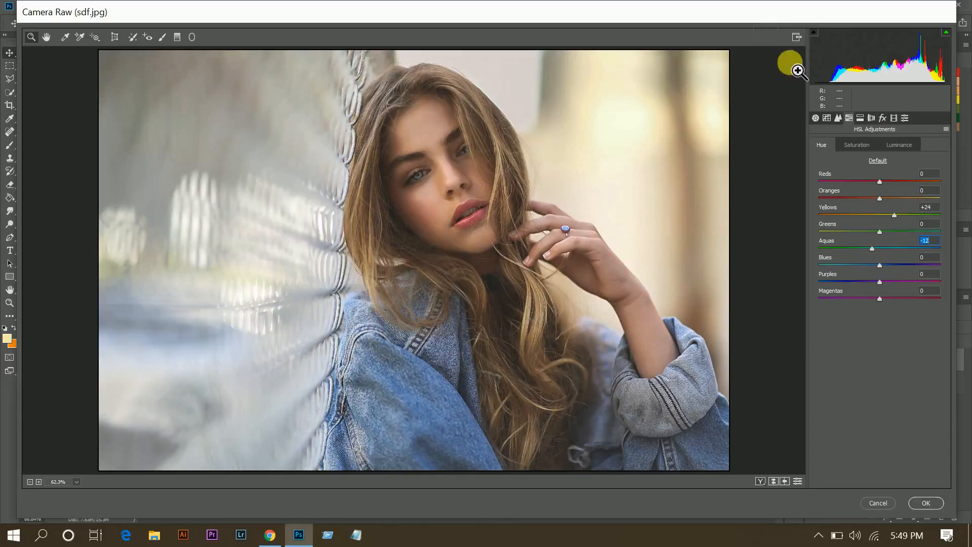
click(857, 145)
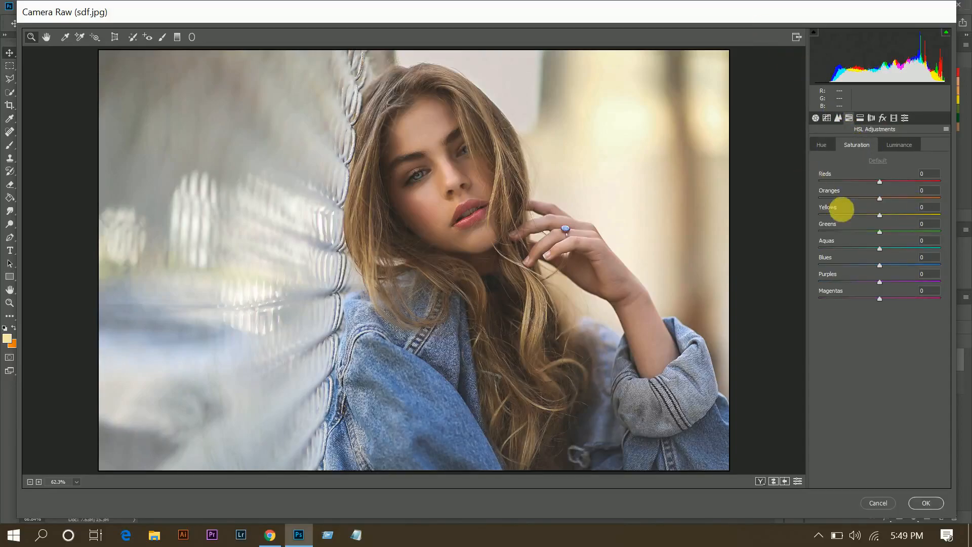
mouse_move(864, 199)
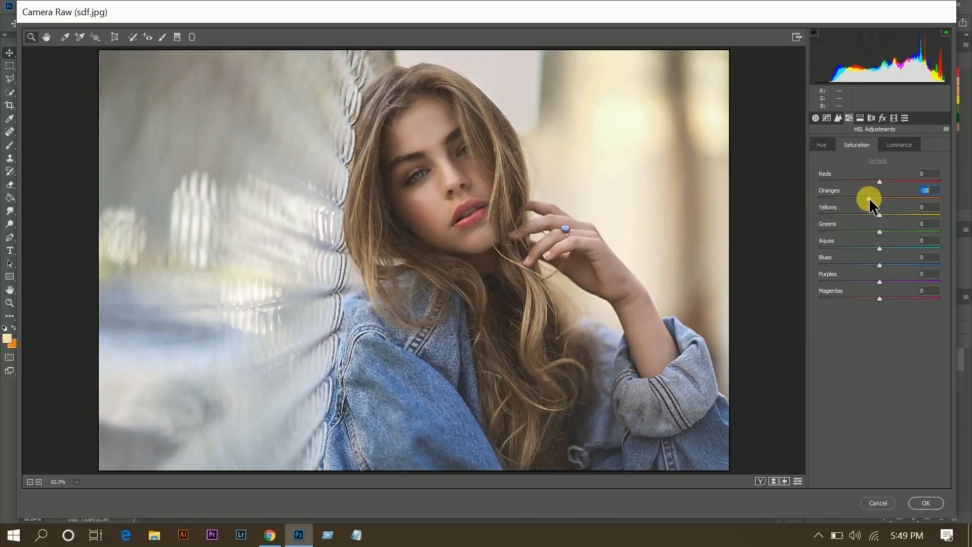
mouse_move(879, 207)
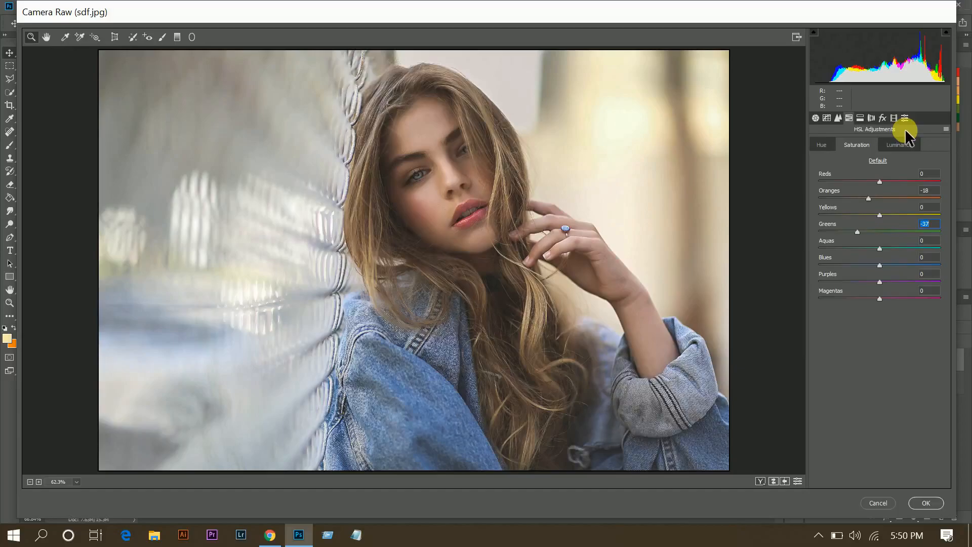
click(899, 145)
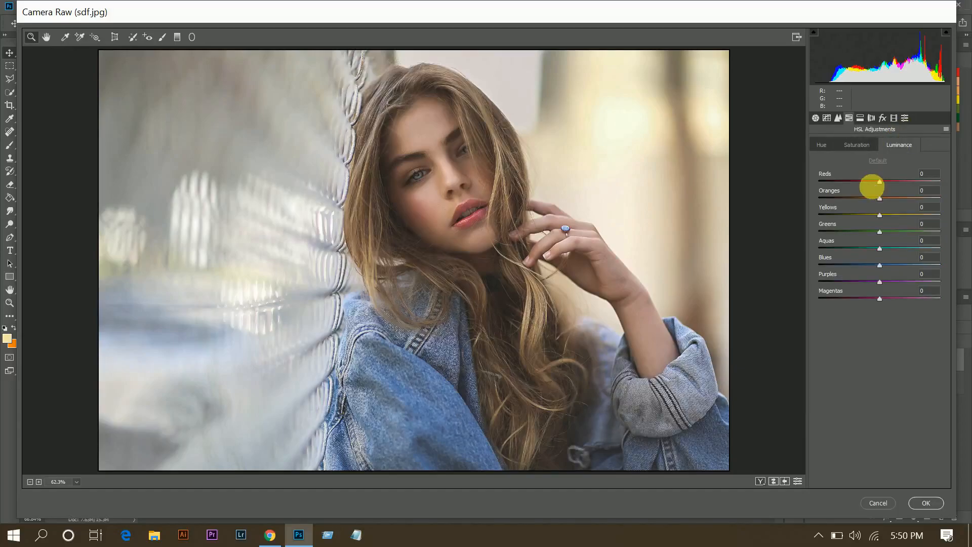
mouse_move(870, 240)
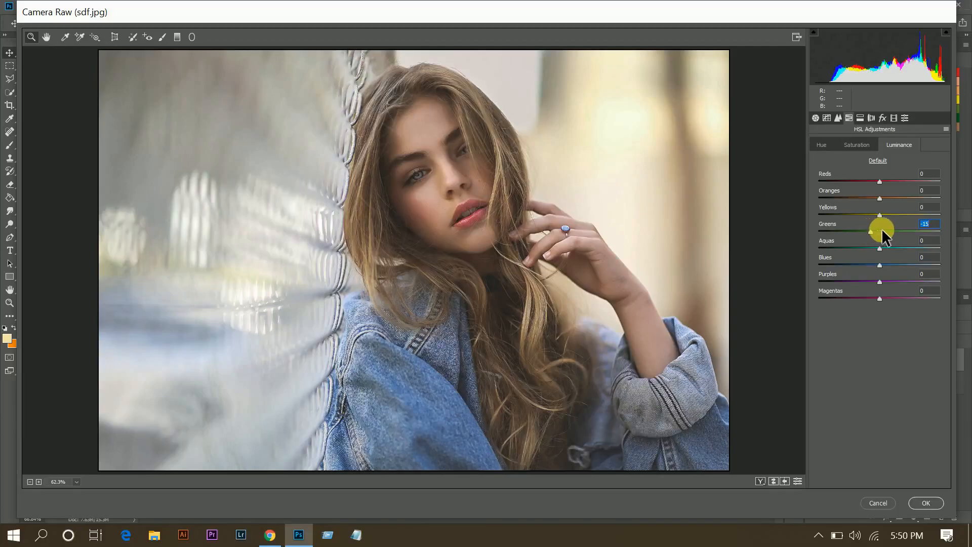
- Split-tone with highlights hue 62, saturation 20 and shadows hue 351, saturation 17
click(861, 117)
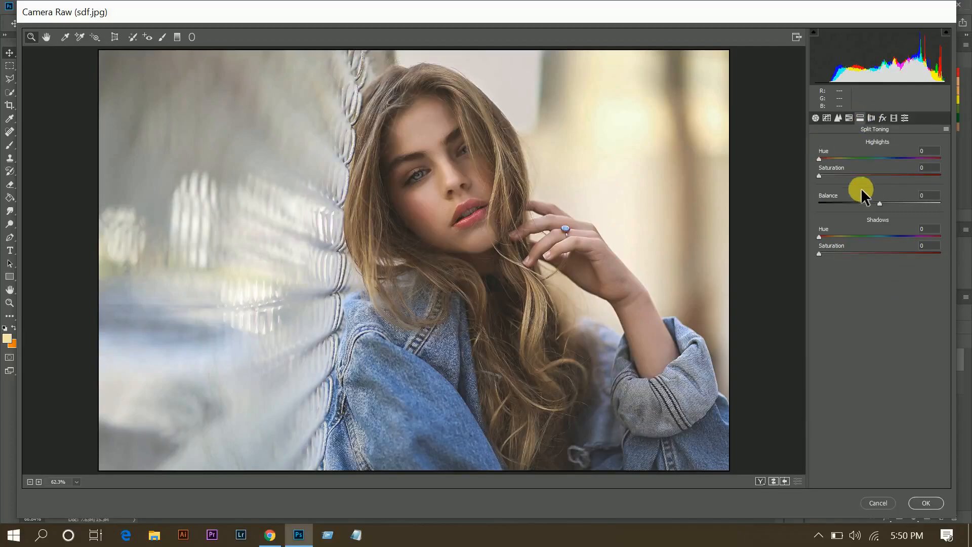
mouse_move(847, 173)
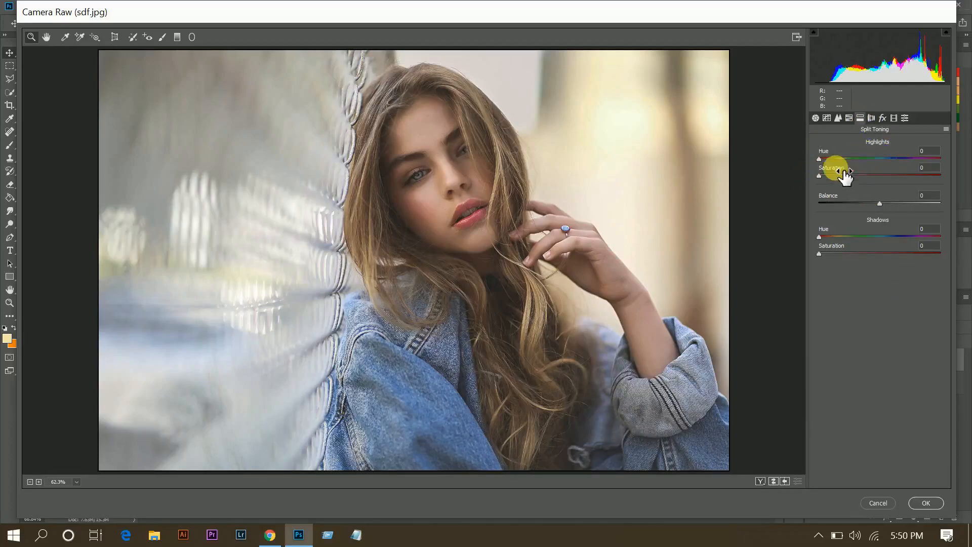
mouse_move(932, 154)
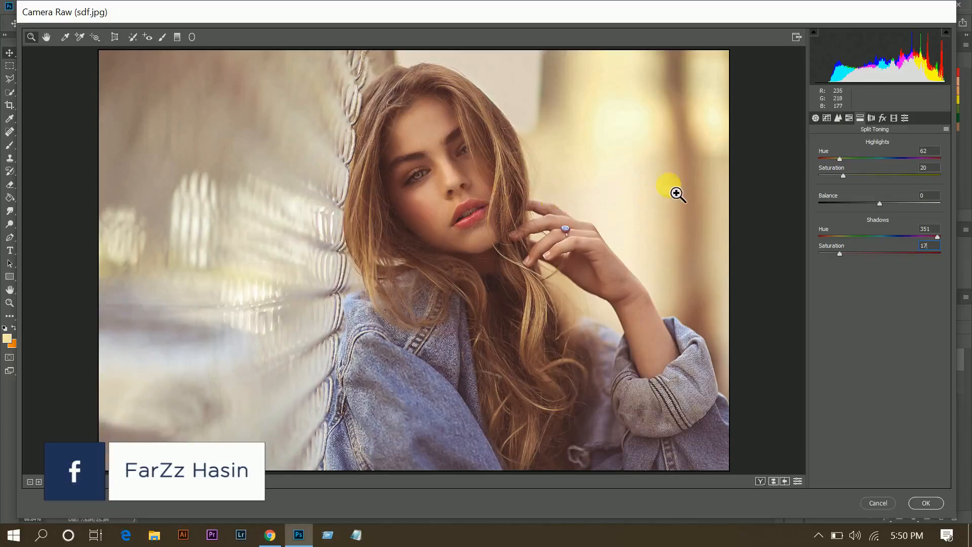
mouse_move(894, 118)
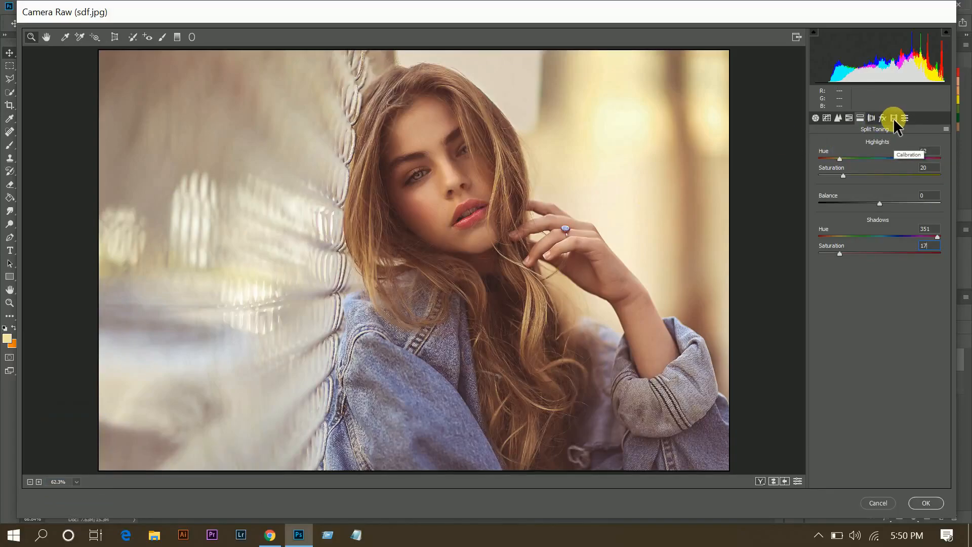
- Calibrate red and green primary hues +21, blue −10, and compare before/after
click(893, 119)
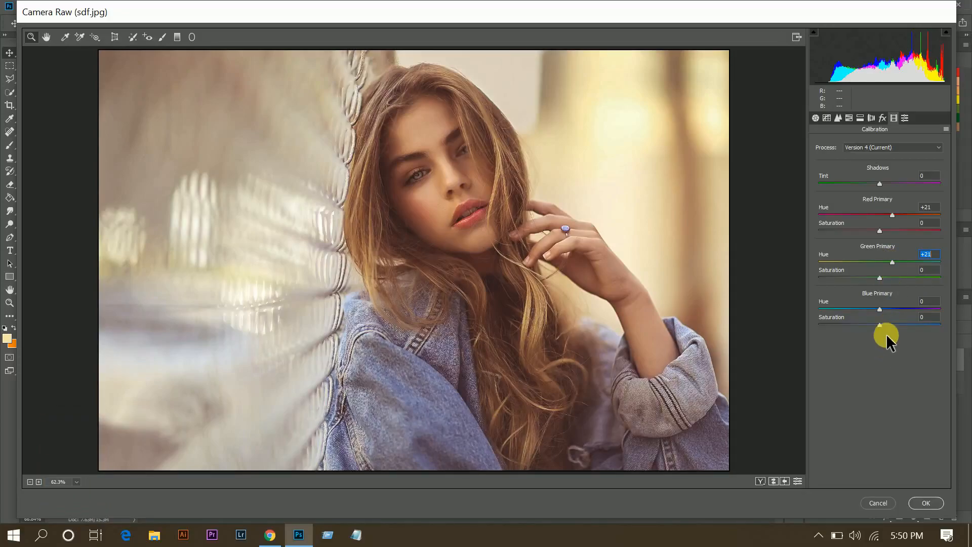
mouse_move(877, 313)
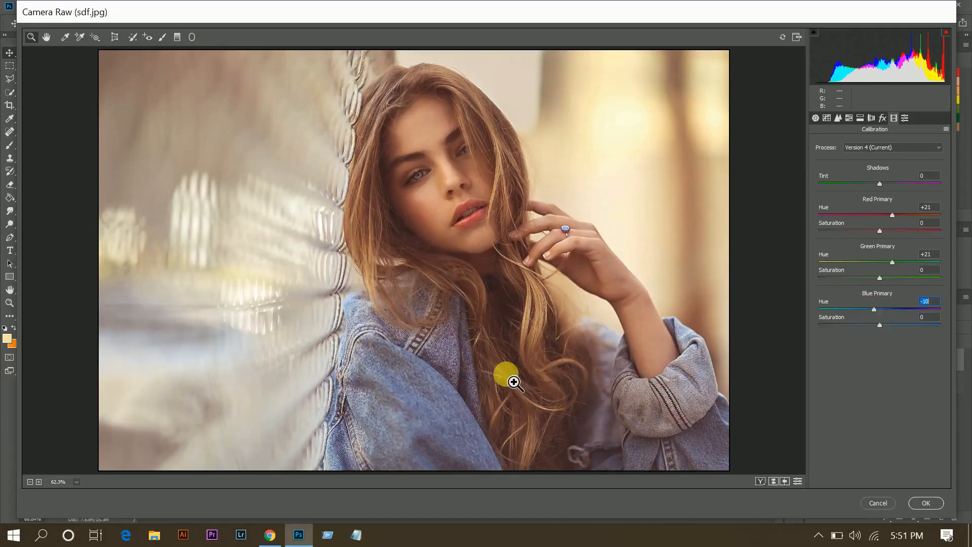
click(760, 481)
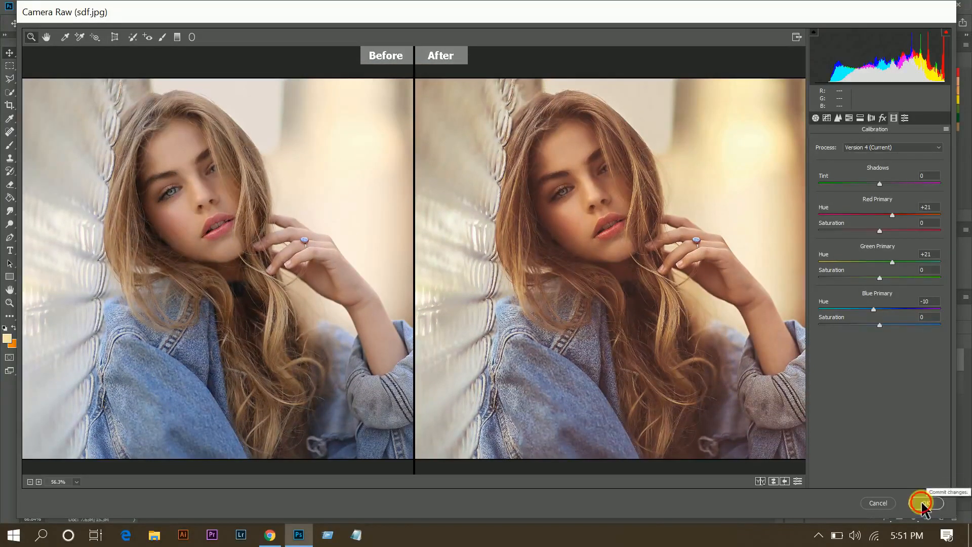
- Apply the Camera Raw grade and stamp the result into Layer 2
click(923, 503)
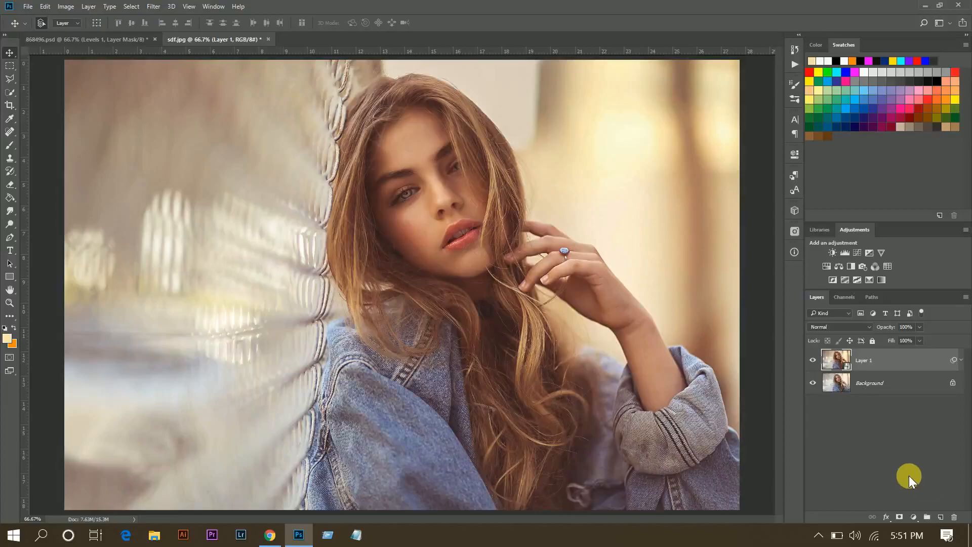
mouse_move(744, 341)
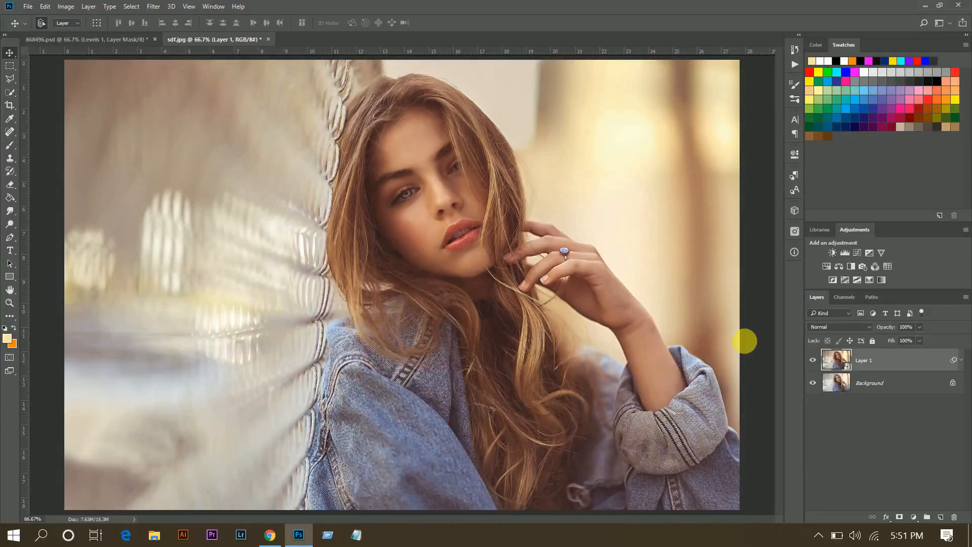
mouse_move(780, 452)
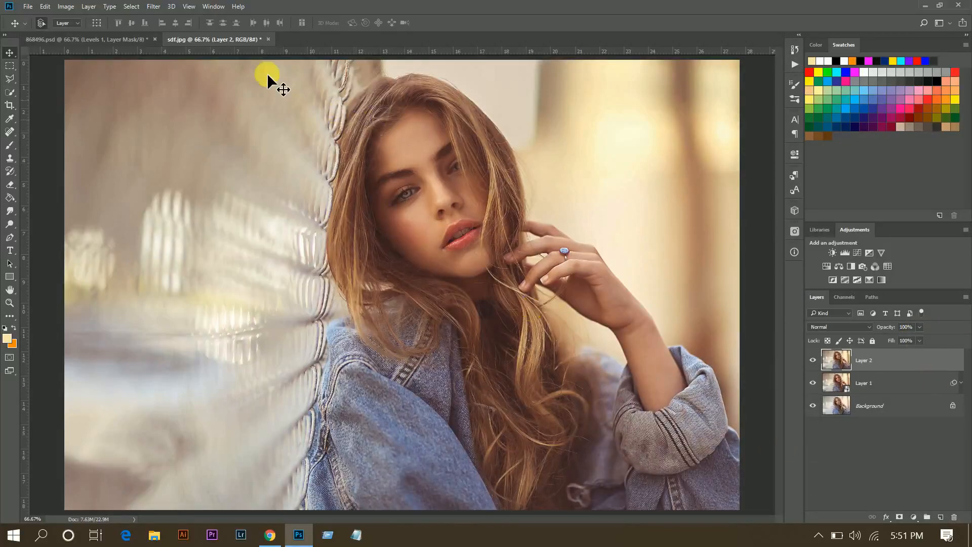
click(153, 6)
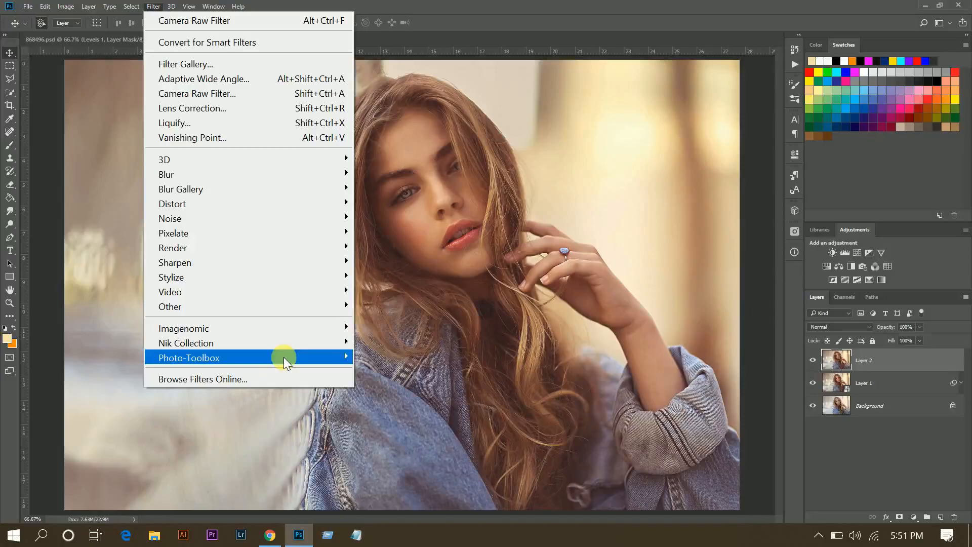
- Smooth skin in SkinFiner with a cheek-sampled mask, hue −8 and contrast +15
click(189, 357)
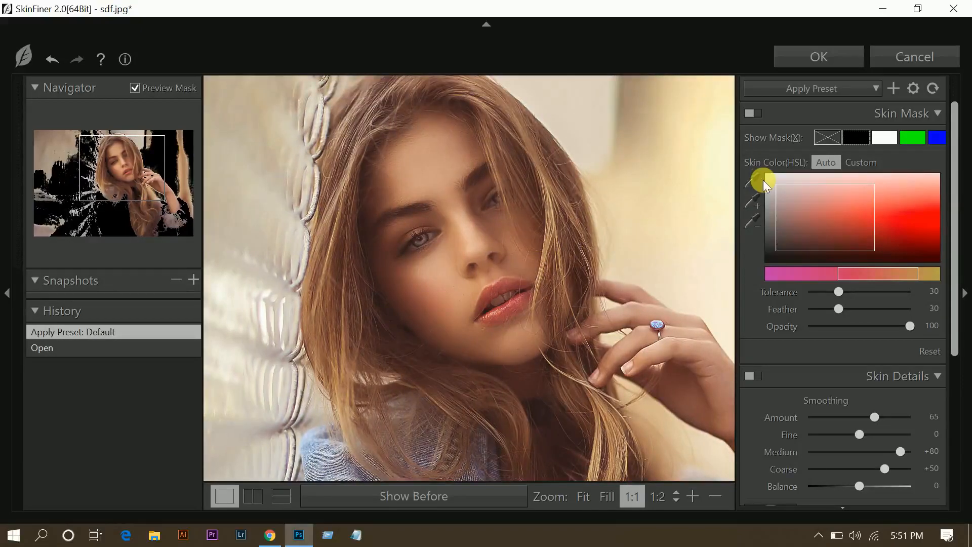
click(438, 267)
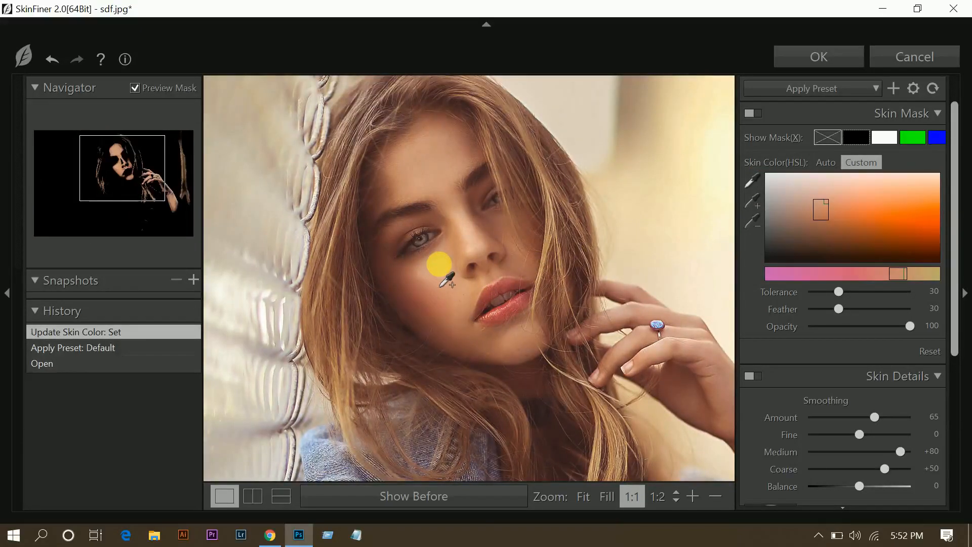
click(462, 167)
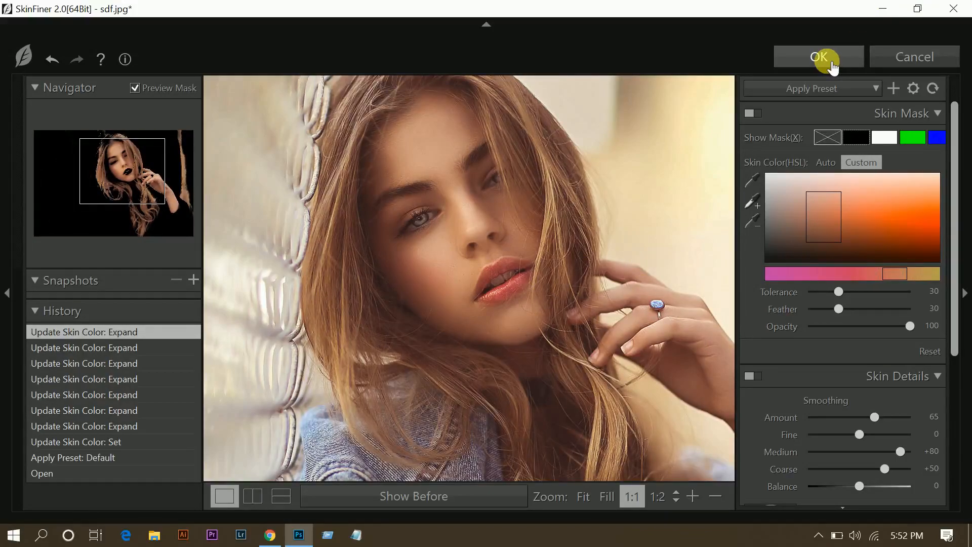
scroll(down, 3)
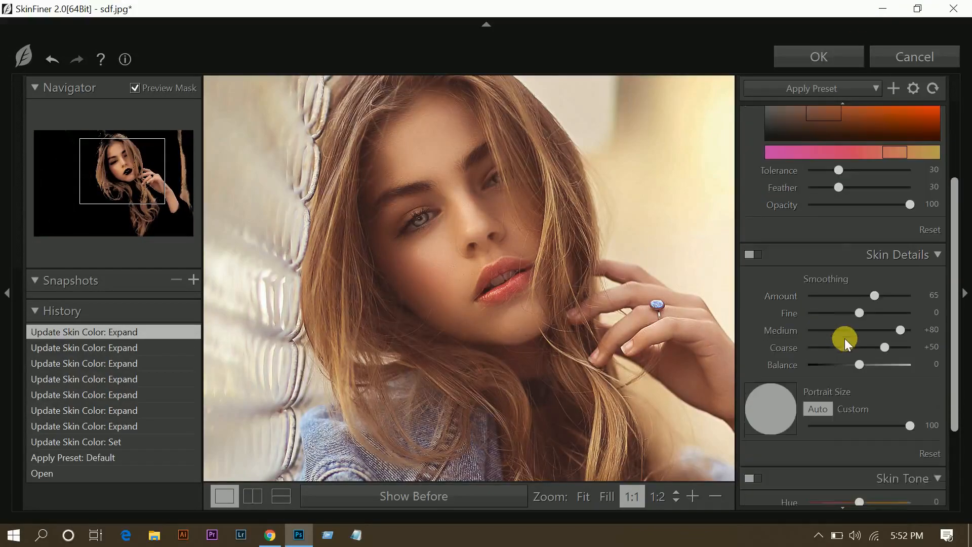
scroll(down, 3)
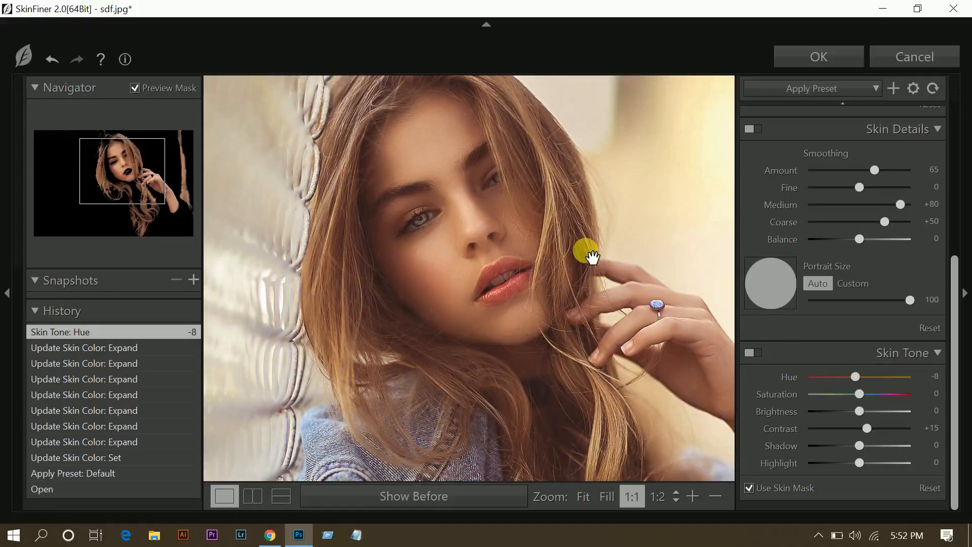
mouse_move(818, 57)
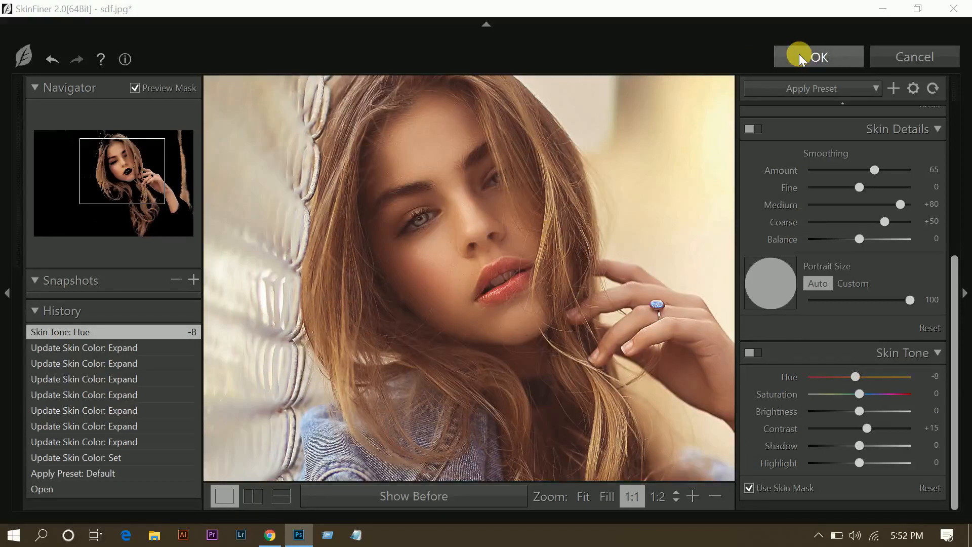
click(818, 57)
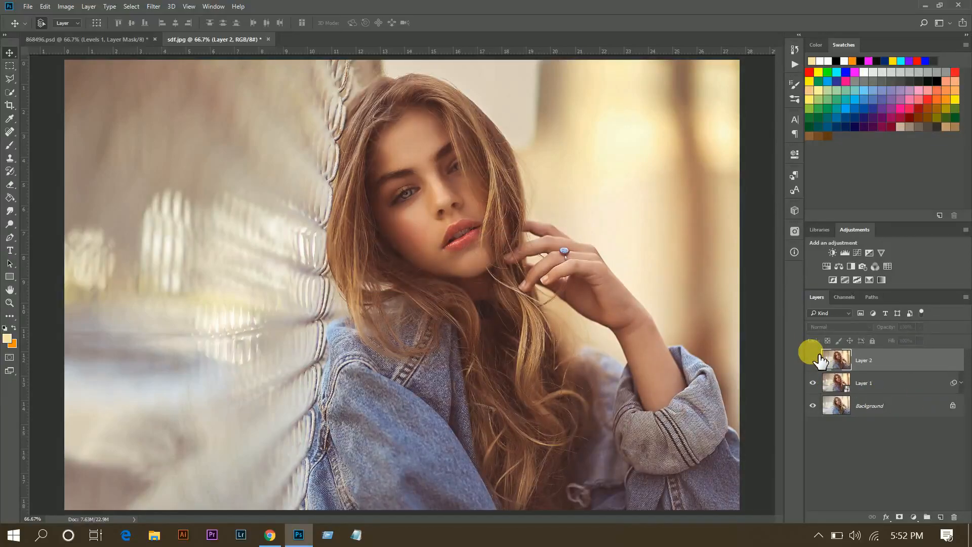
- Show the skin-smoothed Layer 2 and give it a layer mask
click(864, 360)
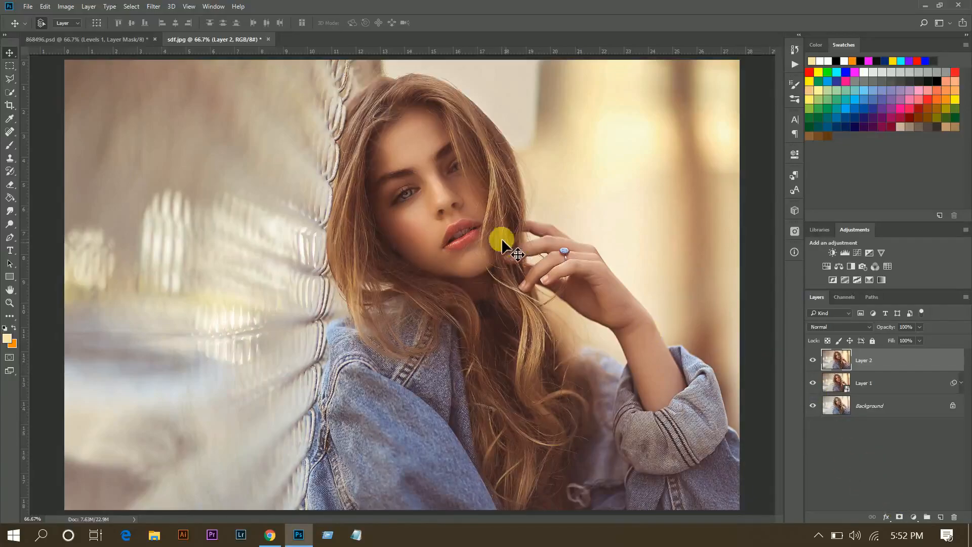
mouse_move(586, 190)
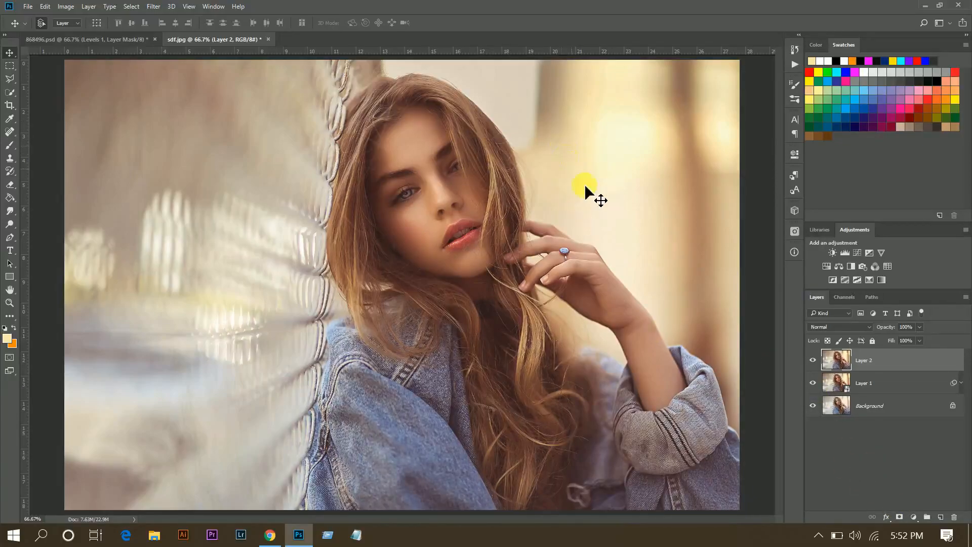
mouse_move(542, 141)
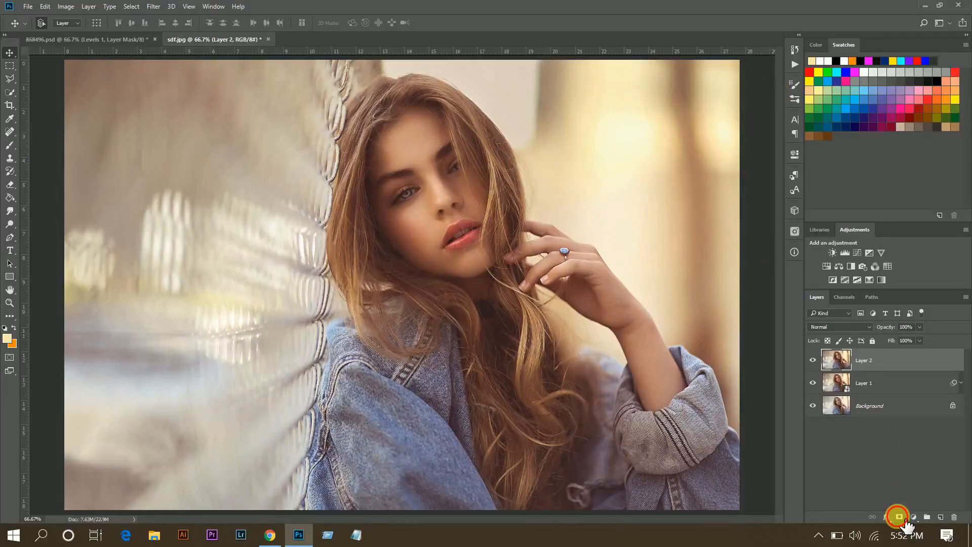
click(898, 516)
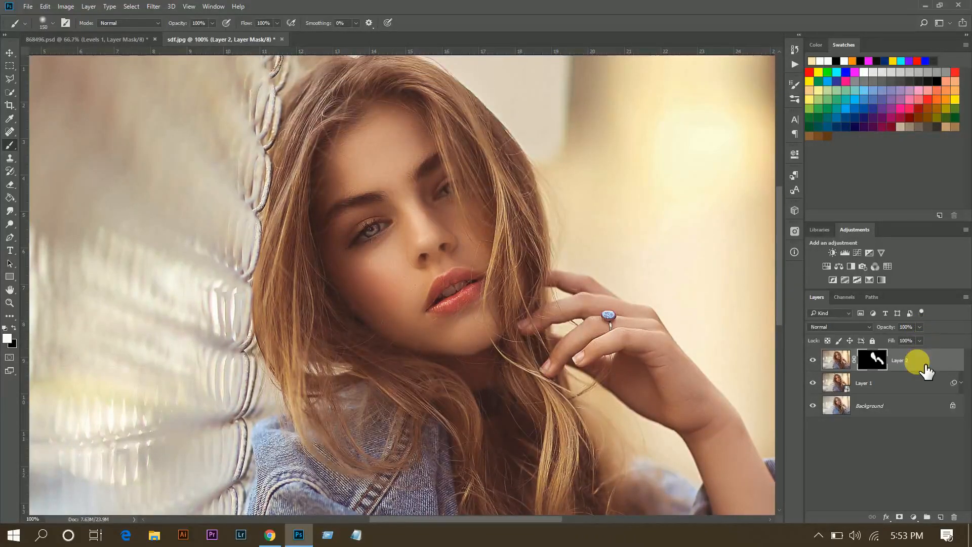
- Select masked Layer 2 and stamp the visible layers into a new Layer 3
click(835, 360)
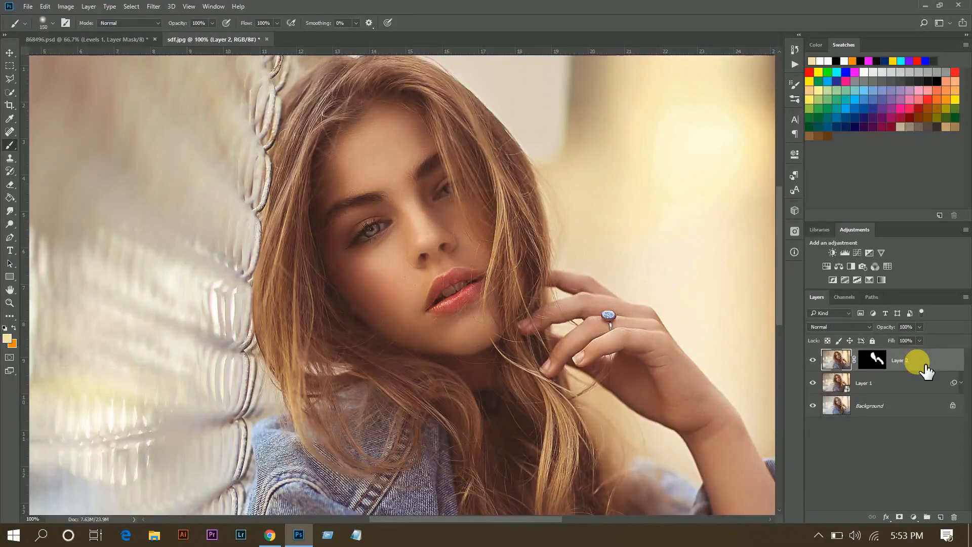
click(926, 516)
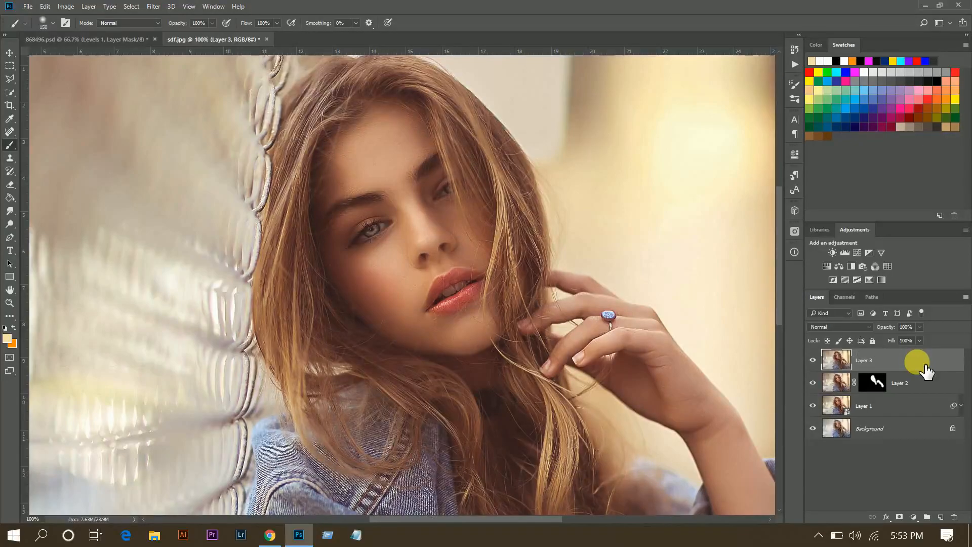
- Duplicate Layer 3 and blend the copy in Screen, limited to brighter underlying tones
key(ctrl+j)
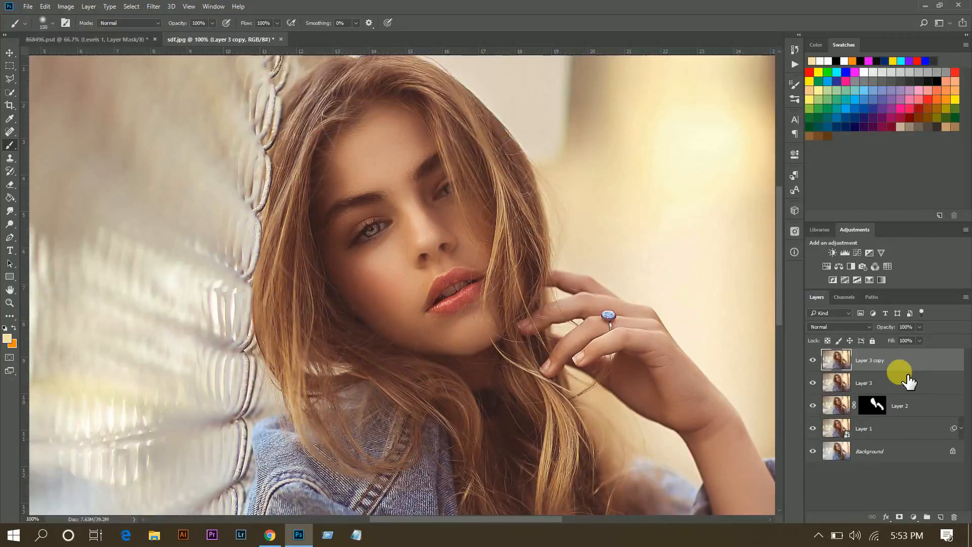
mouse_move(943, 385)
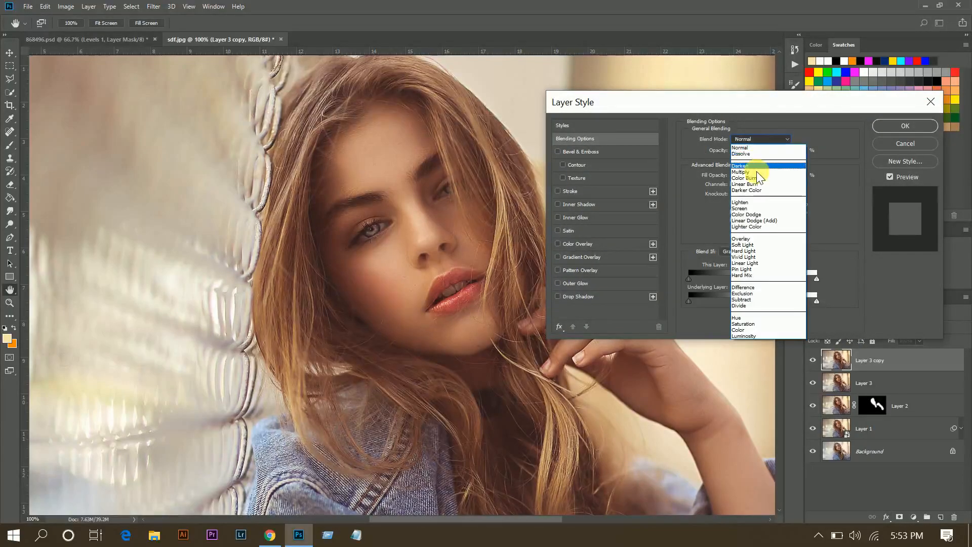
click(739, 203)
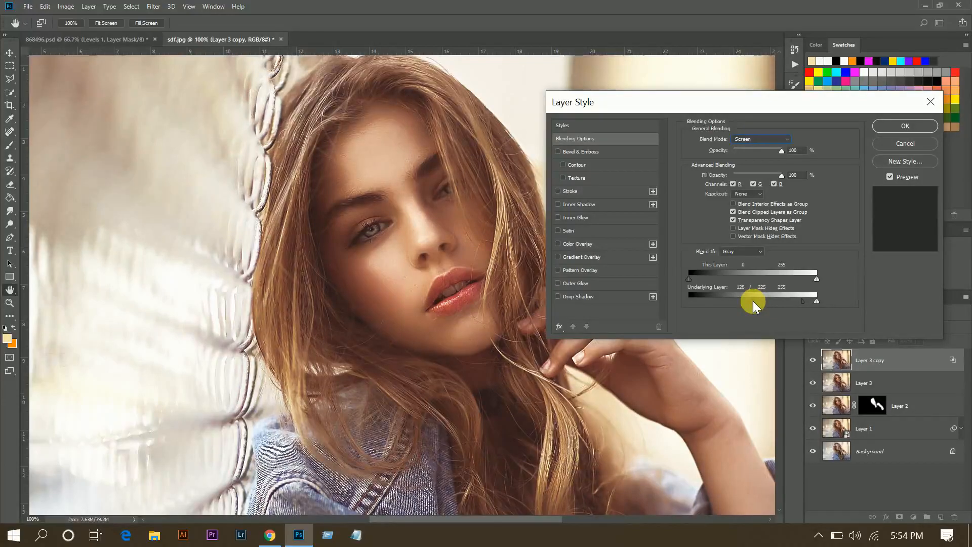
click(904, 125)
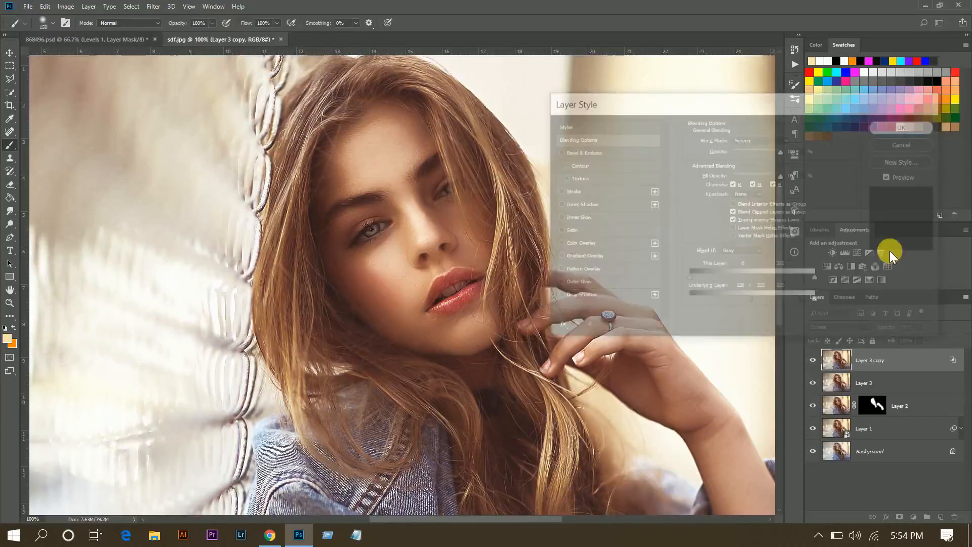
- Hide Layer 3 copy and set Layer 3 to Multiply, limited to darker underlying tones
click(899, 128)
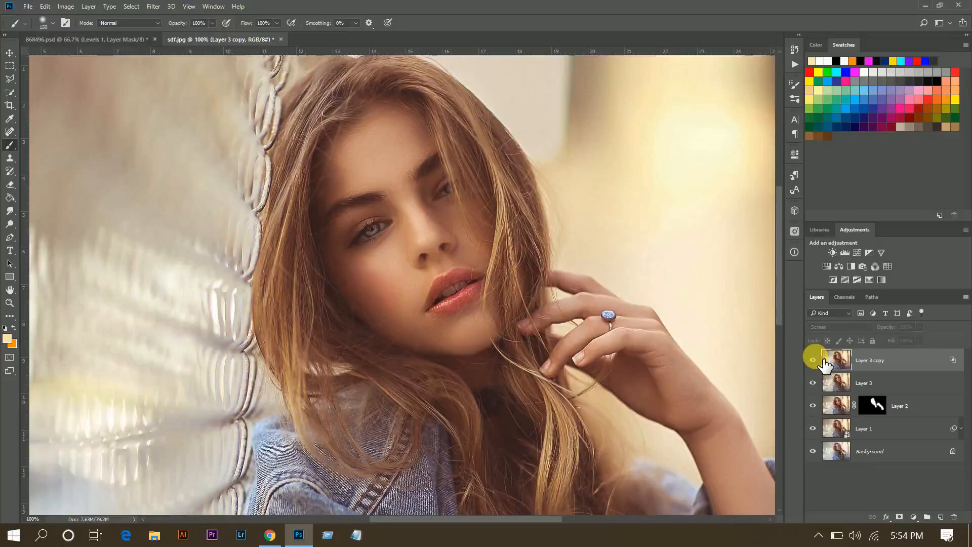
click(813, 361)
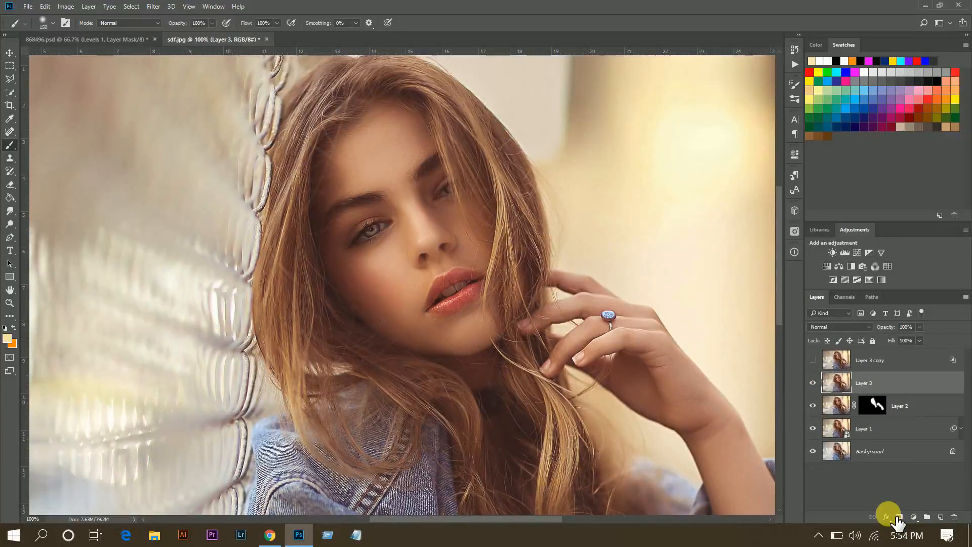
click(885, 516)
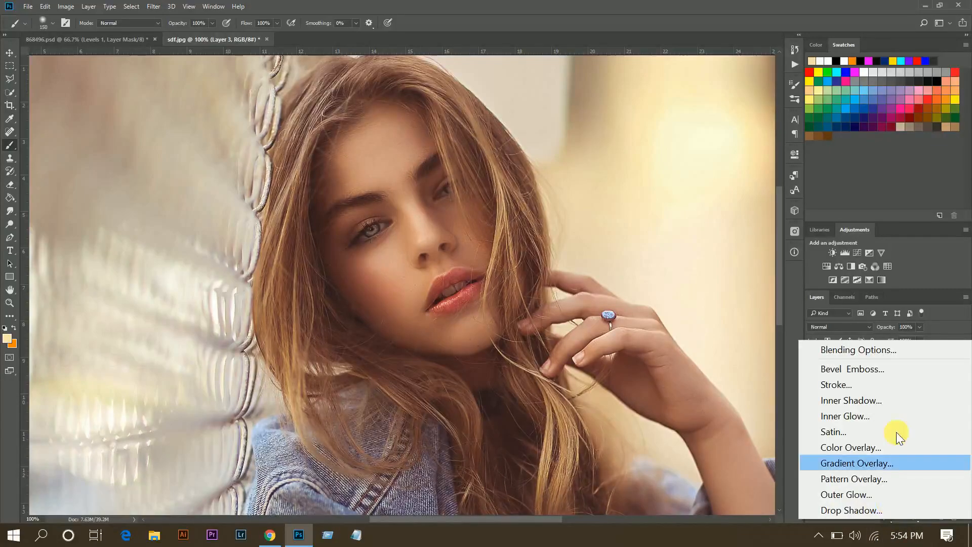
click(857, 349)
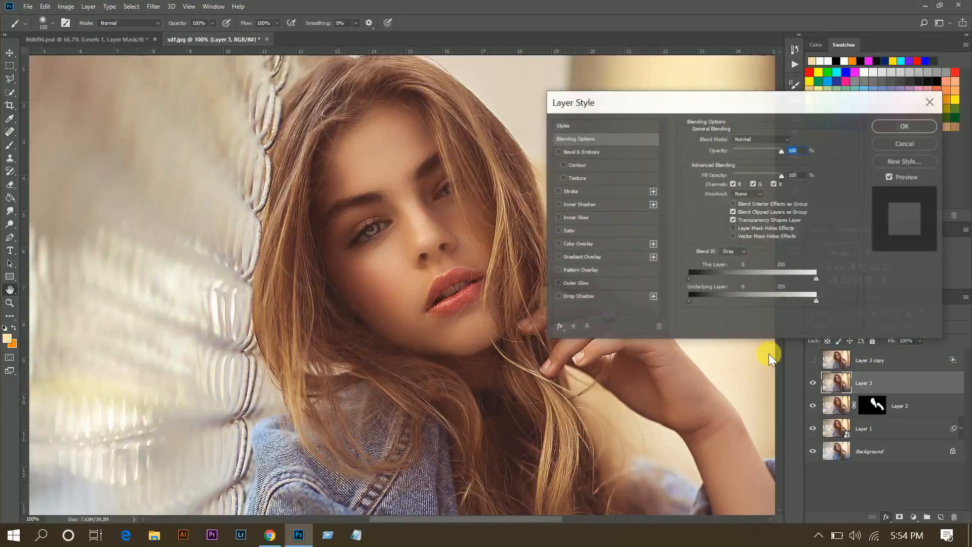
click(761, 139)
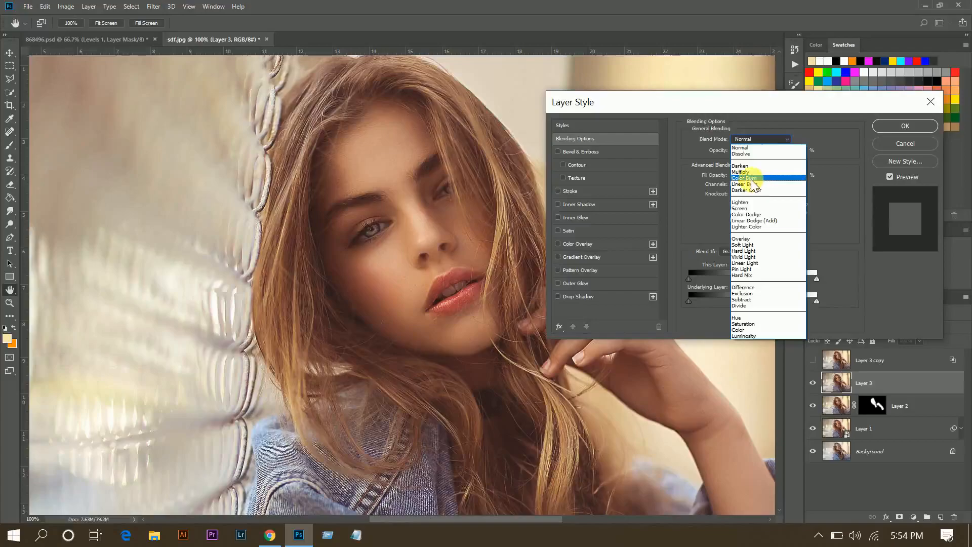
click(741, 172)
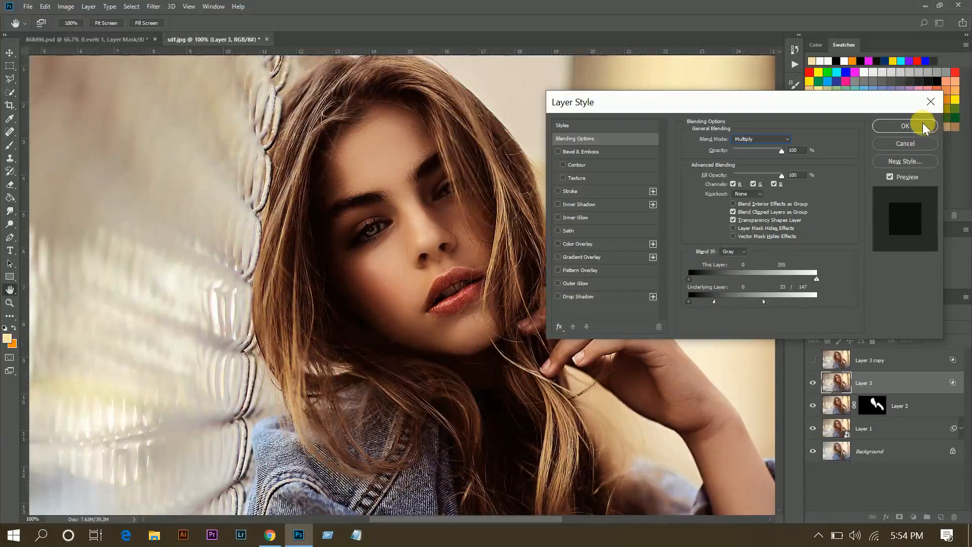
click(904, 125)
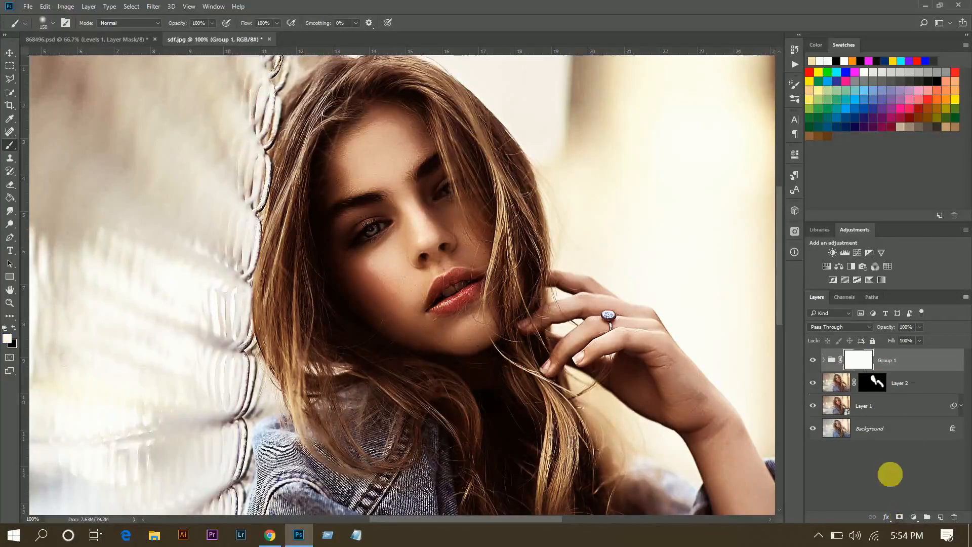
- Apply the merged image to Group 1's mask with Multiply blending via Apply Image
click(66, 6)
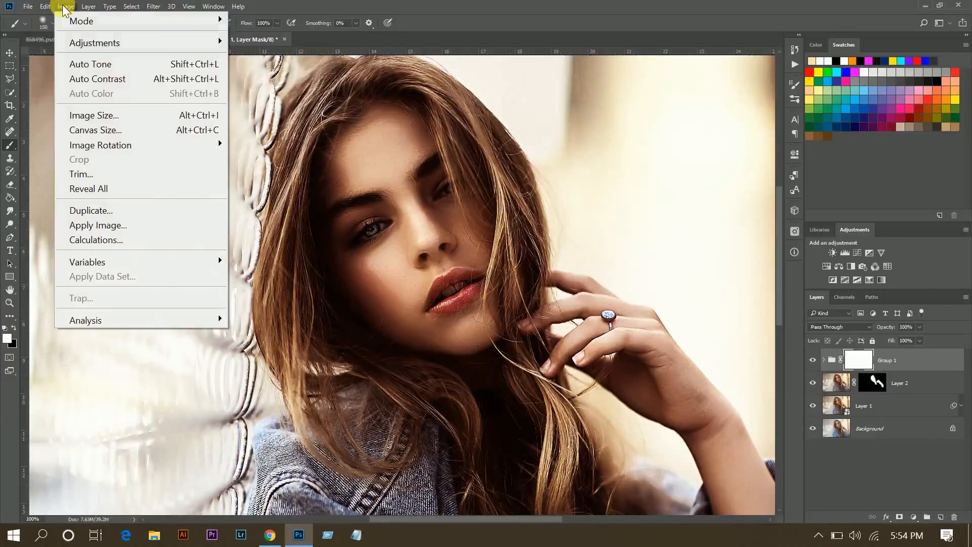
mouse_move(97, 225)
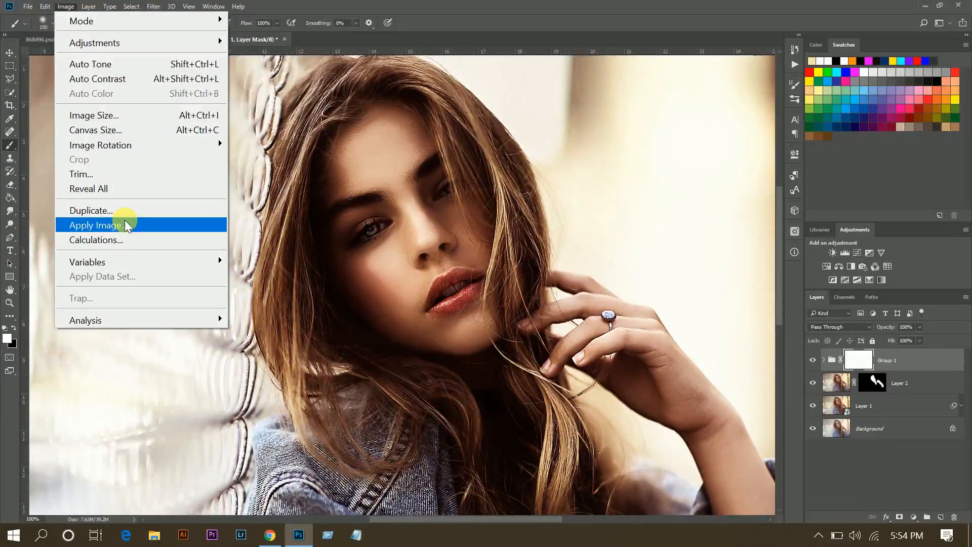
click(96, 224)
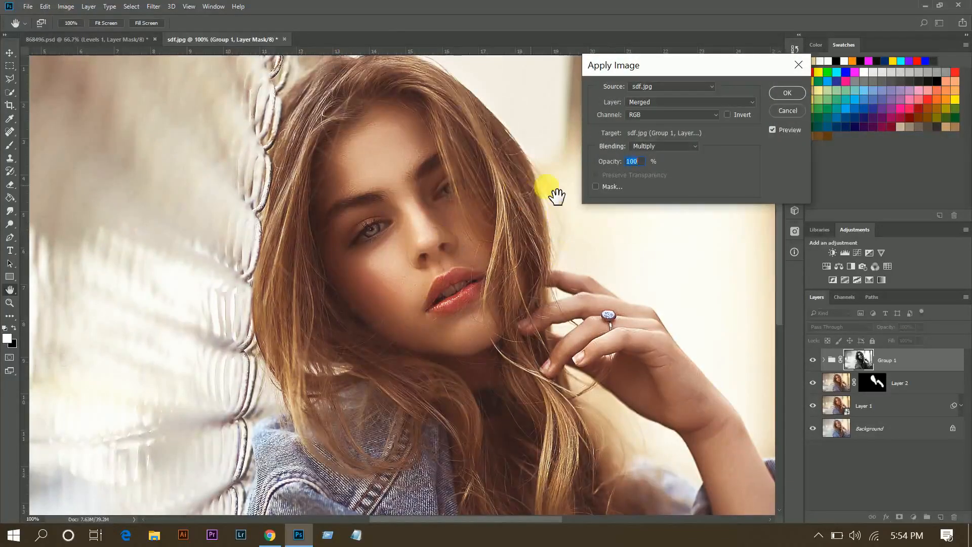
click(786, 93)
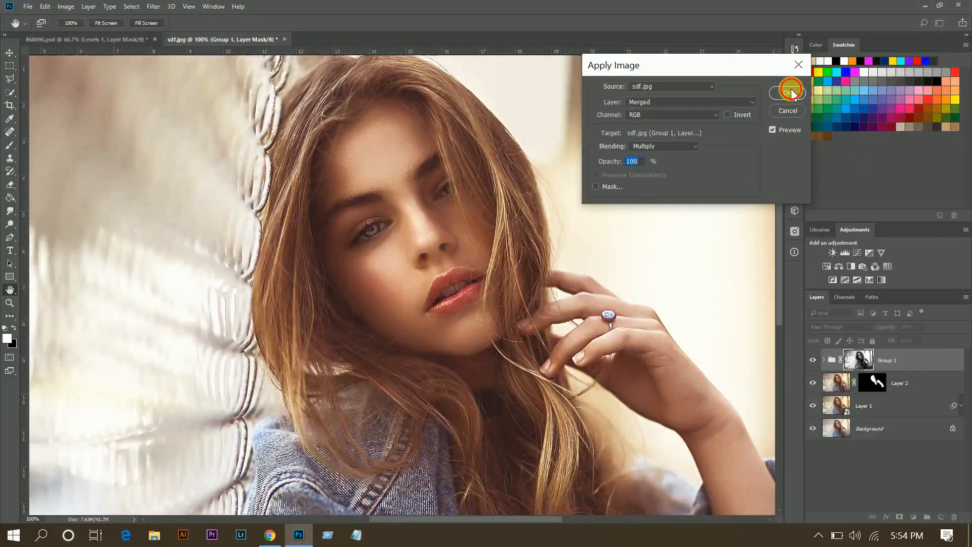
click(787, 93)
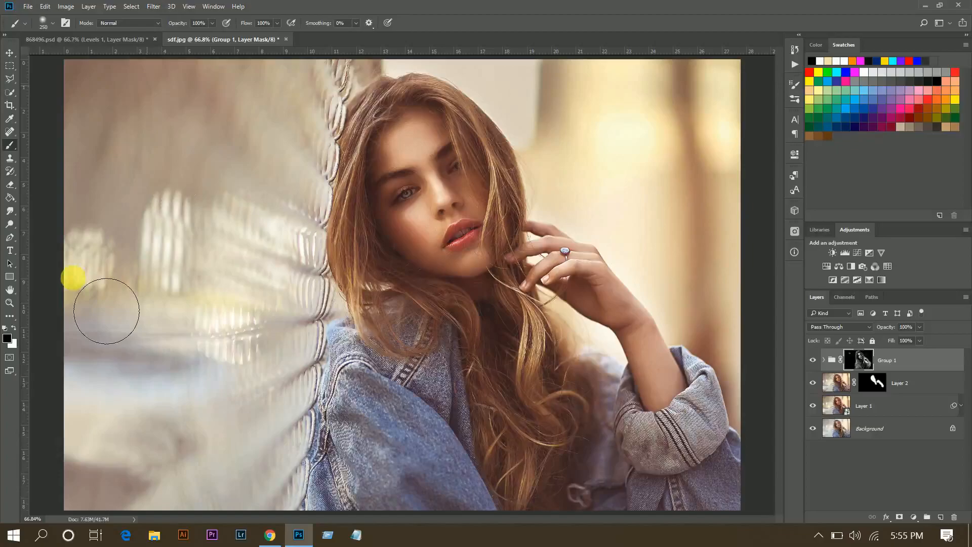
mouse_move(527, 427)
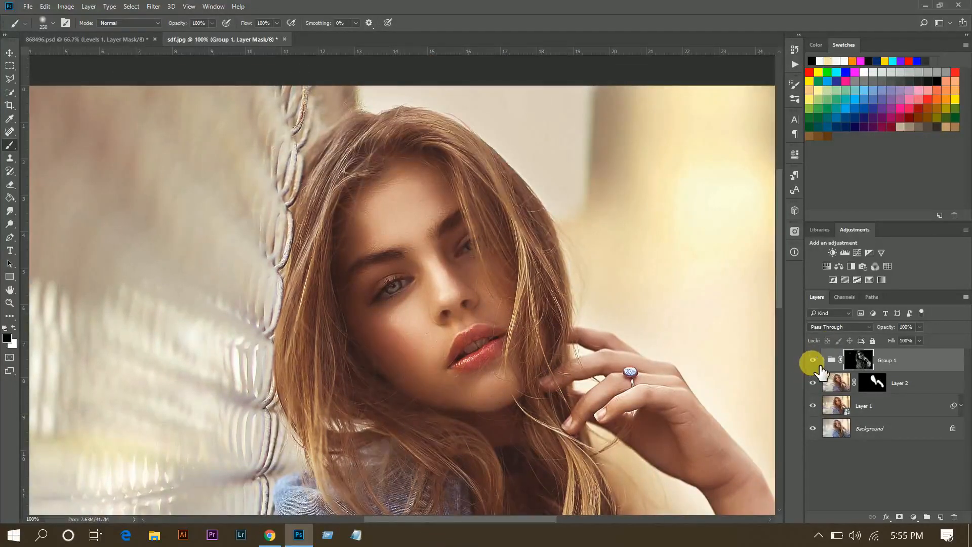
- Toggle Group 1's visibility to compare the masked toning against the original
click(812, 360)
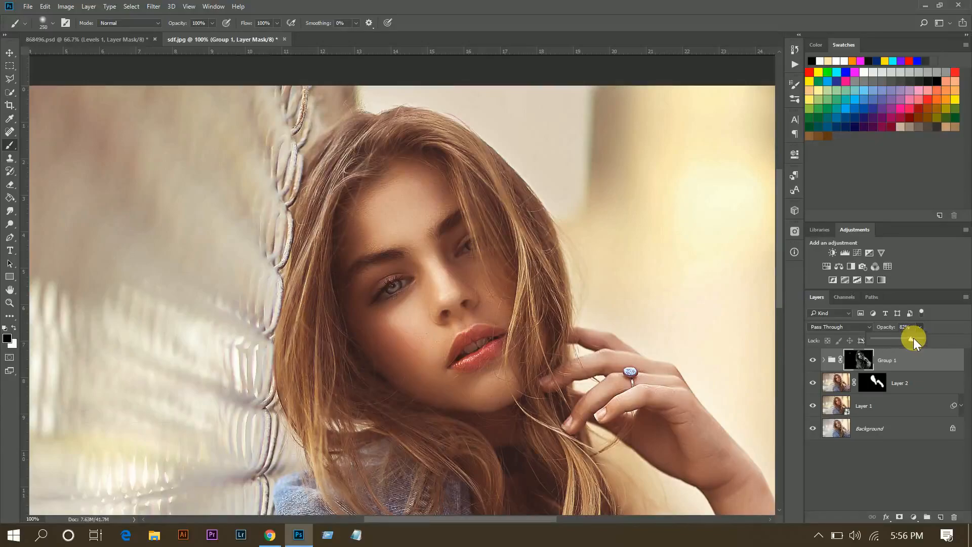
- Check Group 1 on and off, then add a new empty Layer 4 on top
click(818, 361)
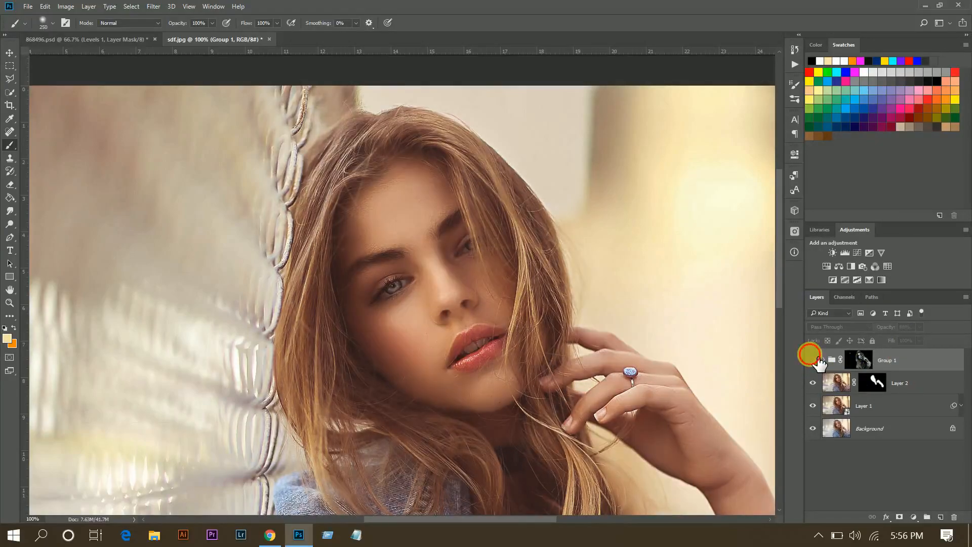
click(887, 359)
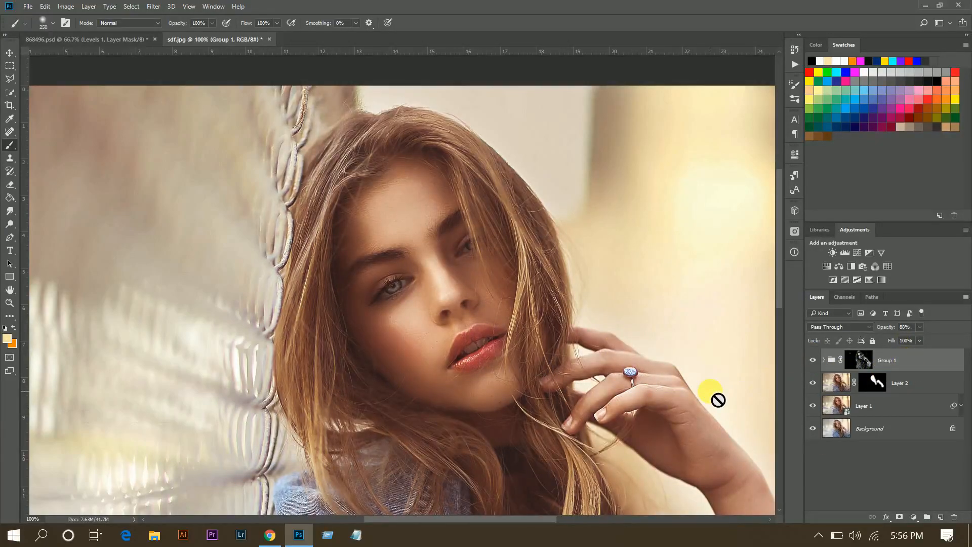
mouse_move(406, 291)
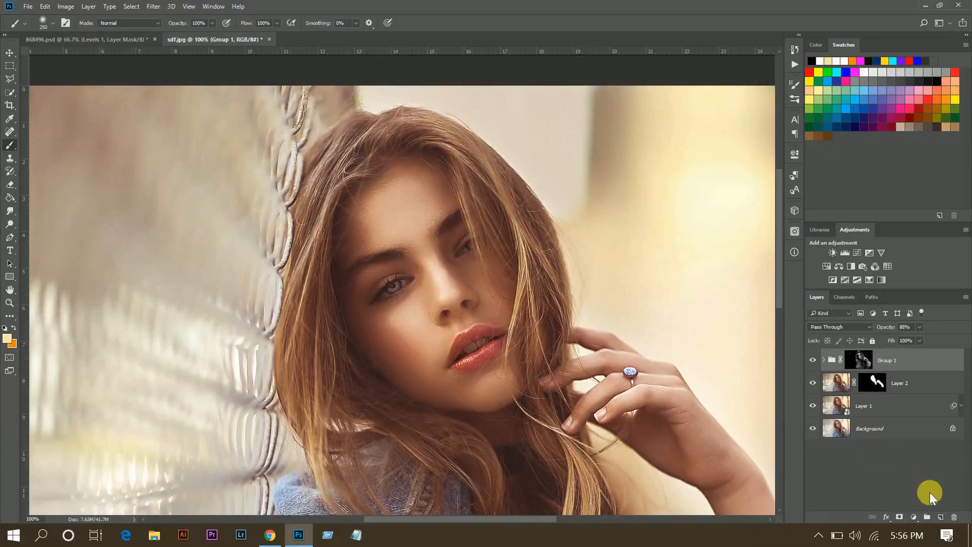
click(927, 516)
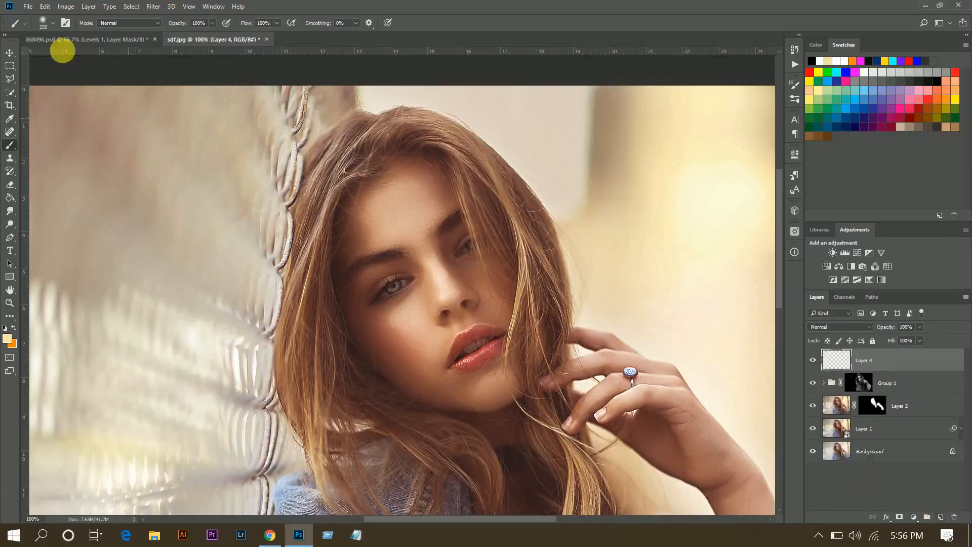
- Fill Layer 4 with 50% gray, blend it in Overlay, and pick the Dodge tool
click(44, 6)
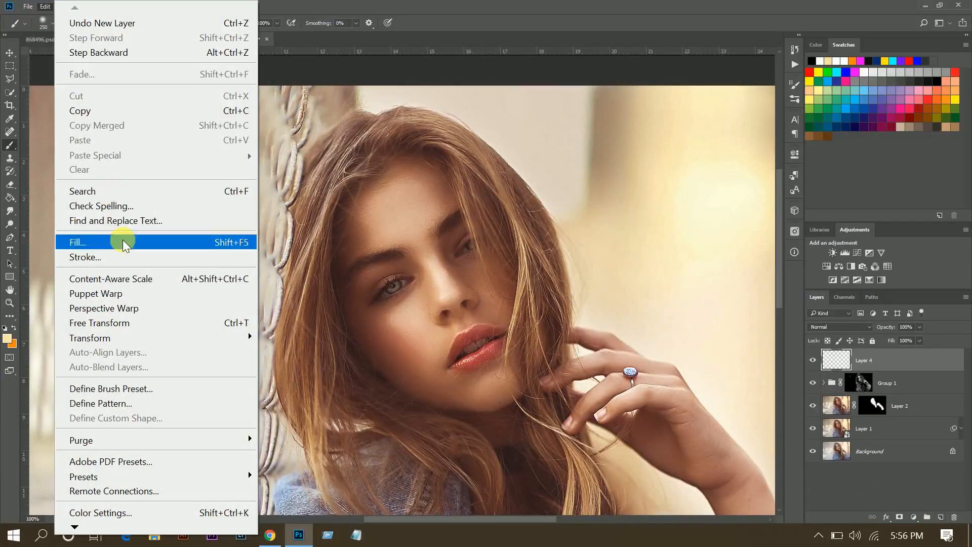
click(77, 241)
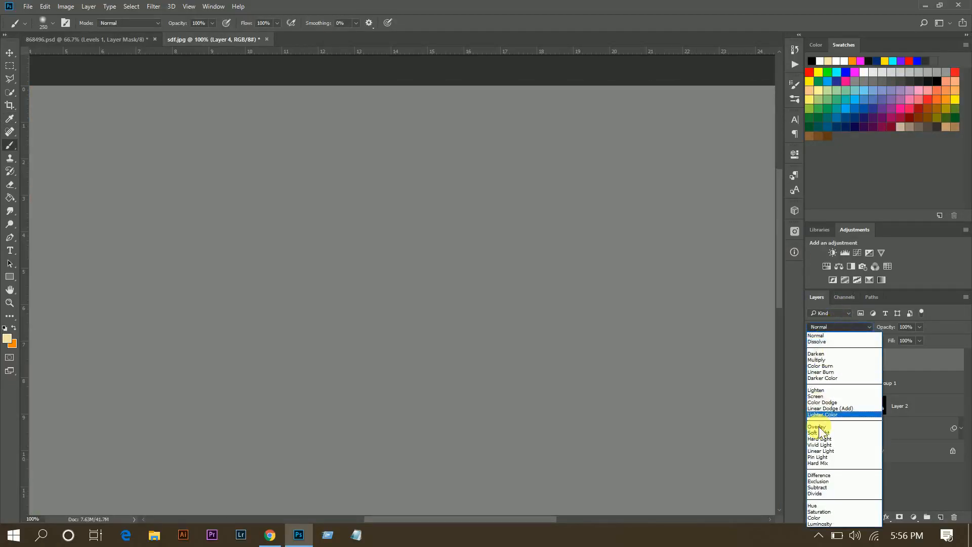
click(818, 426)
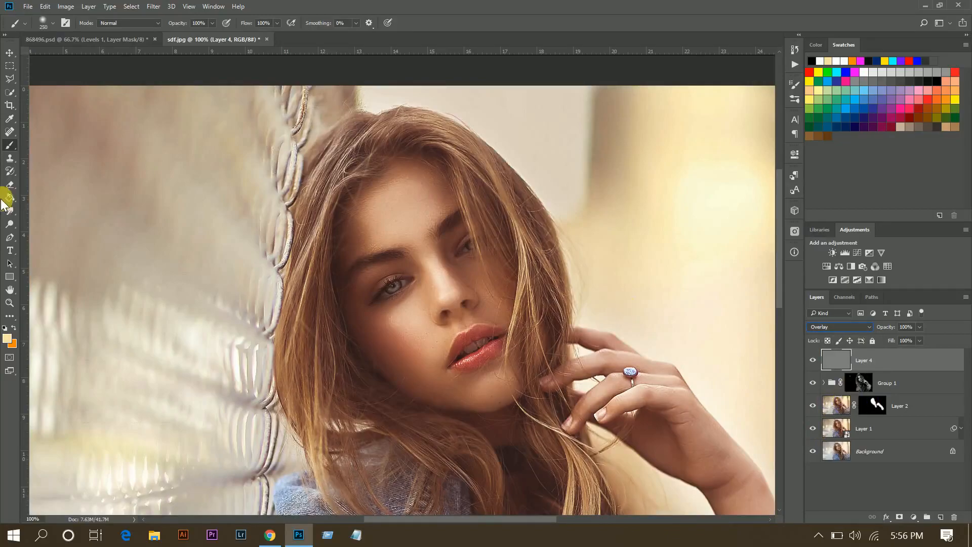
click(11, 210)
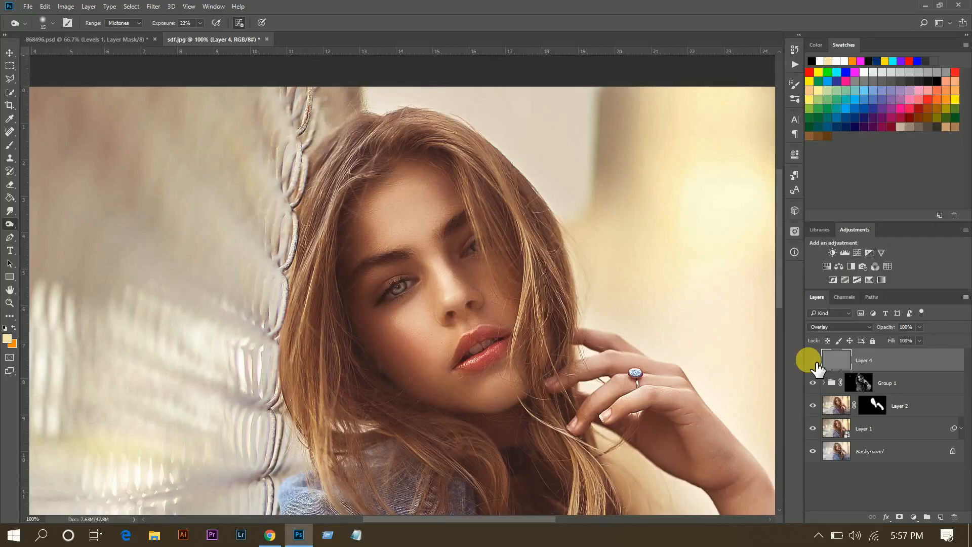
mouse_move(572, 384)
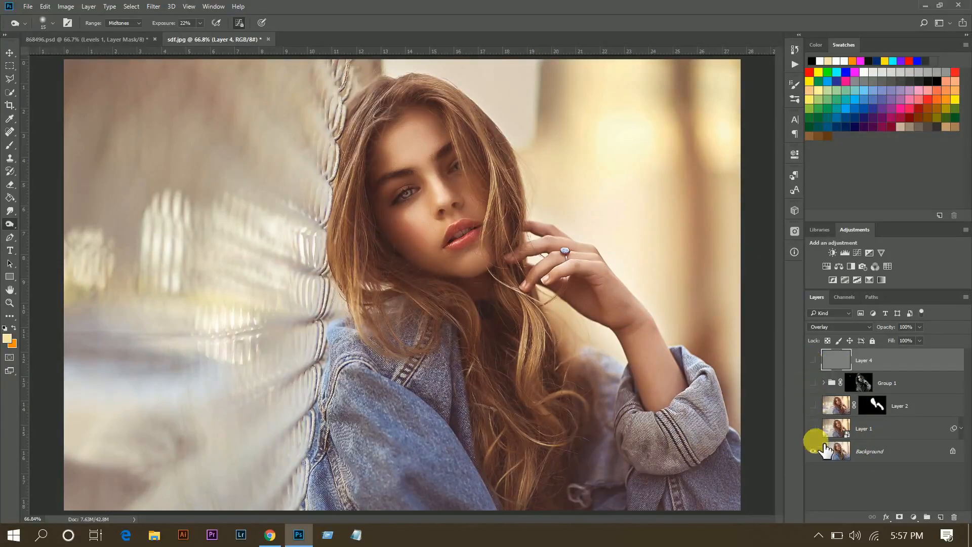
- Hide all layers to compare the dodged eyes and lips, then show them again
click(813, 450)
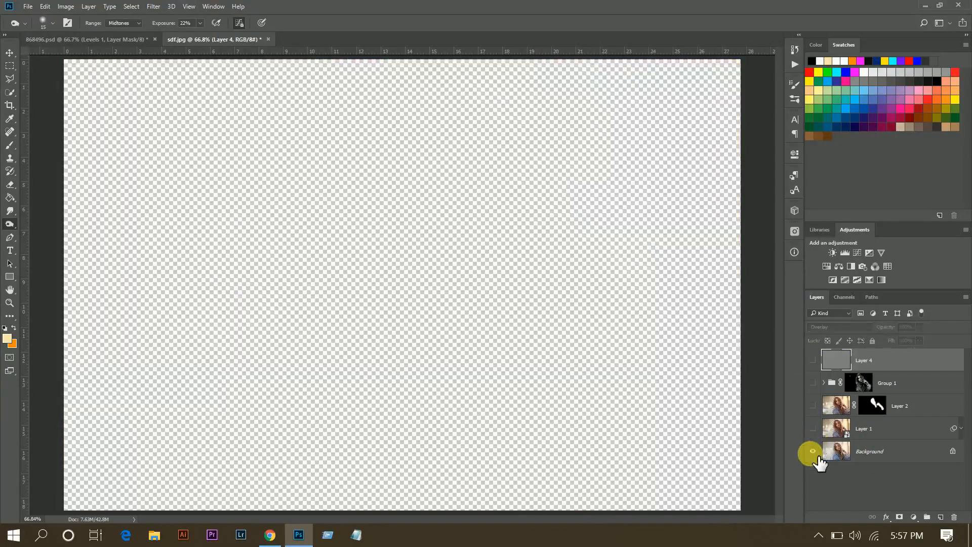
click(813, 361)
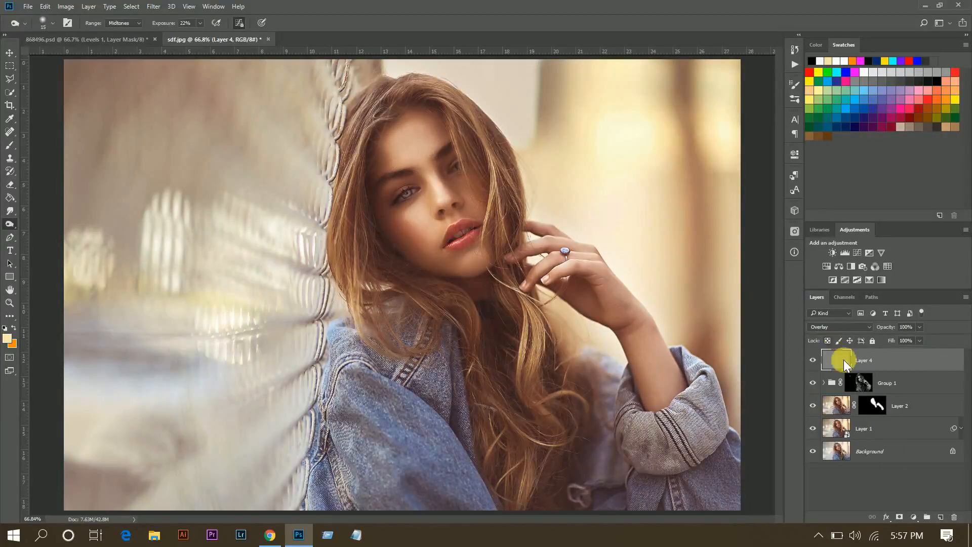
- Add a Violet, Orange Gradient Map layer and blend it in Soft Light at 12% opacity
click(899, 517)
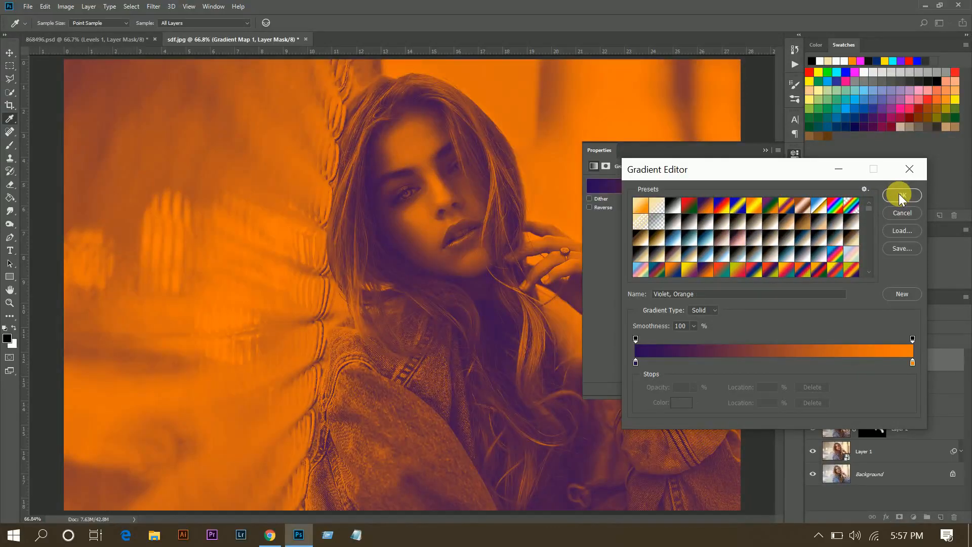
click(900, 195)
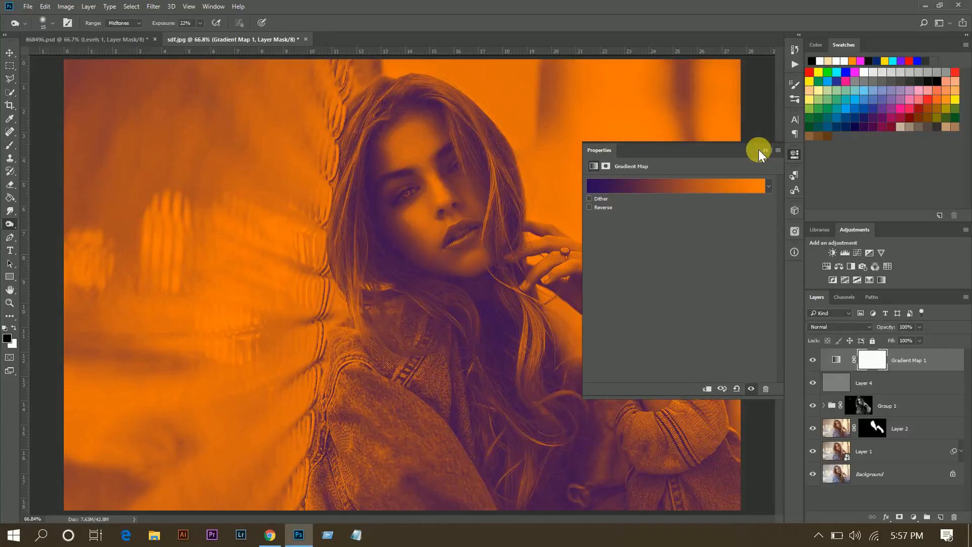
click(837, 326)
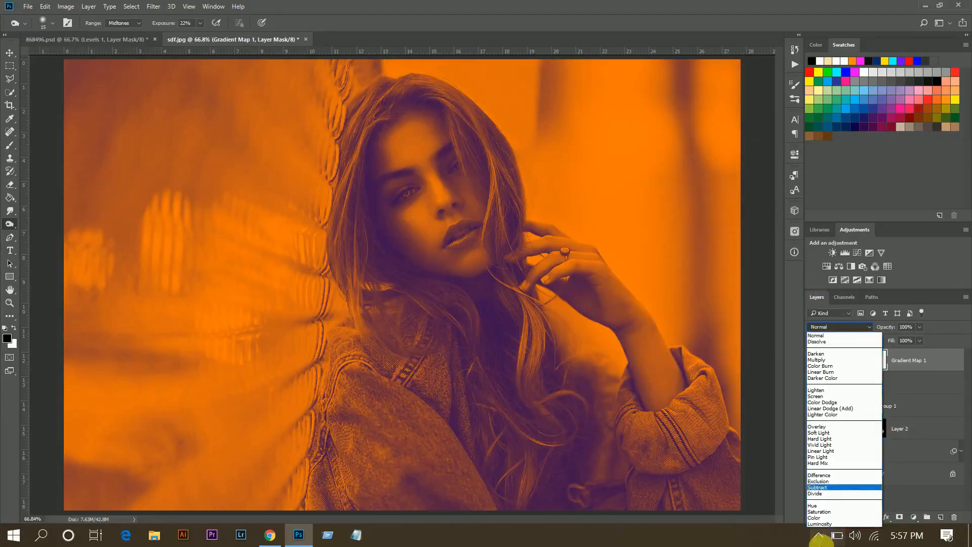
click(818, 432)
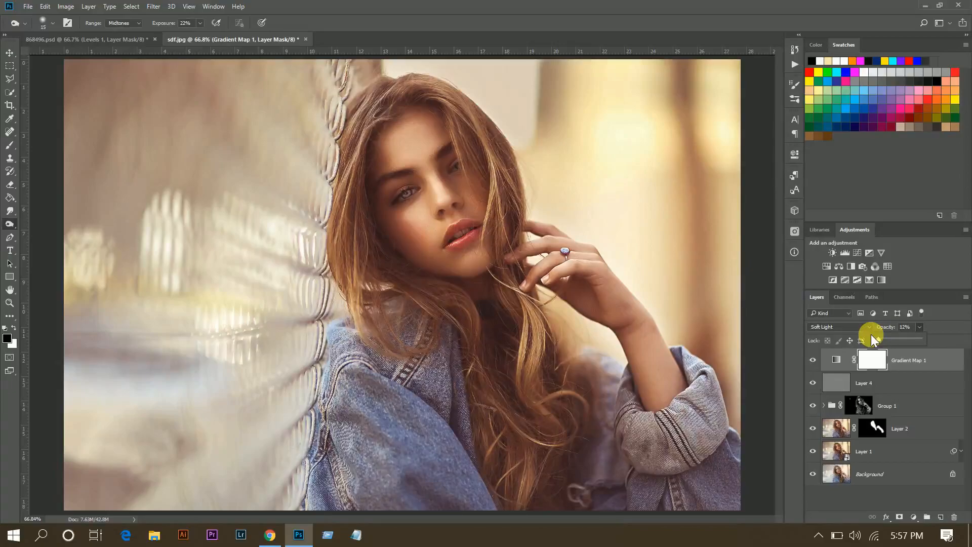
mouse_move(815, 362)
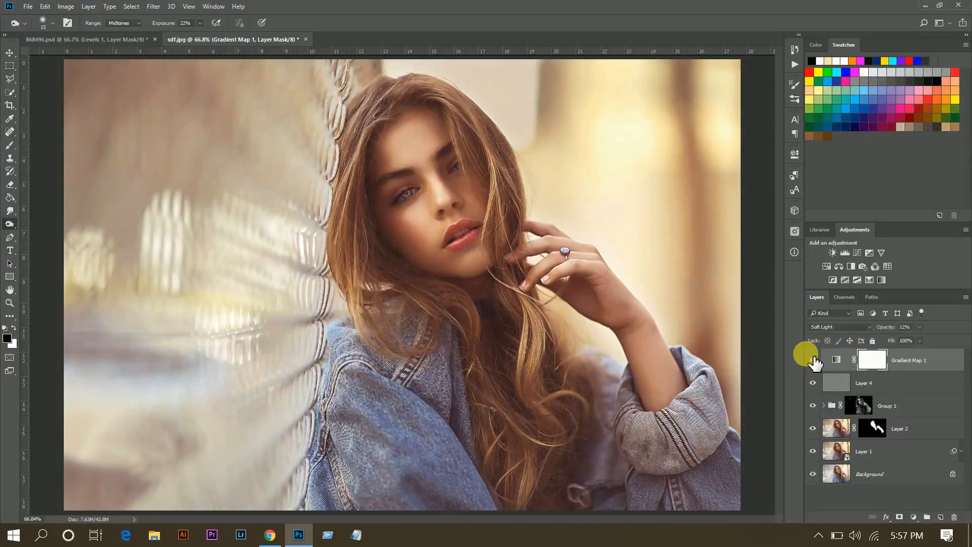
- Add a Levels 1 adjustment layer above Gradient Map 1
click(911, 516)
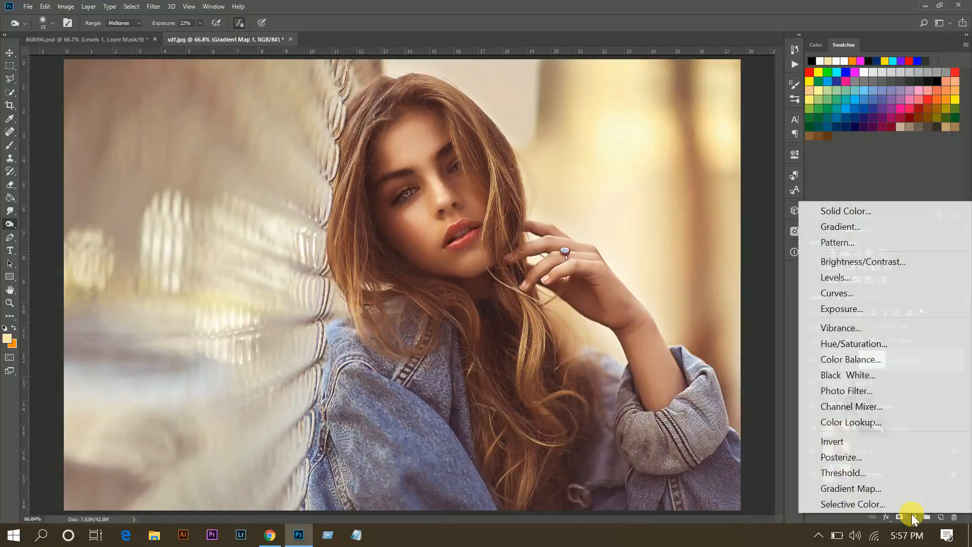
mouse_move(835, 293)
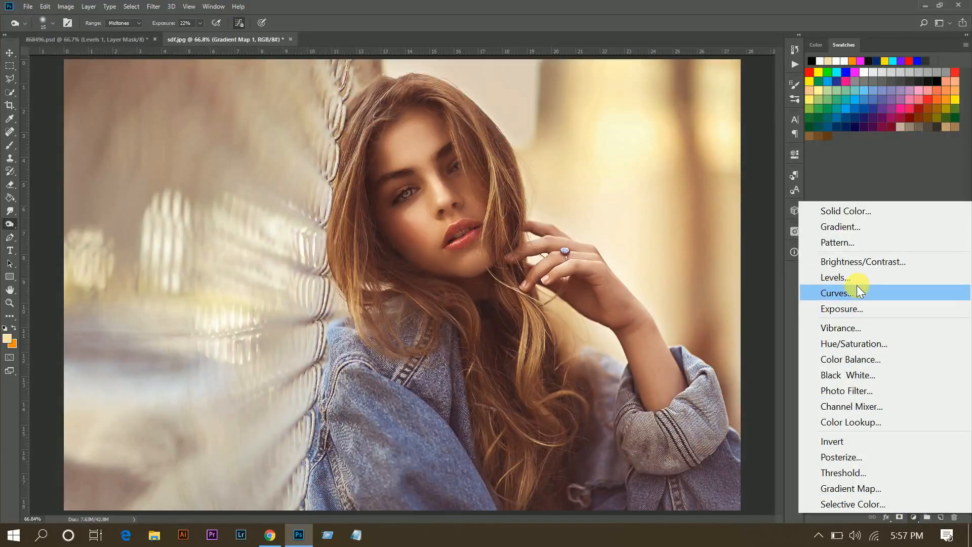
click(833, 278)
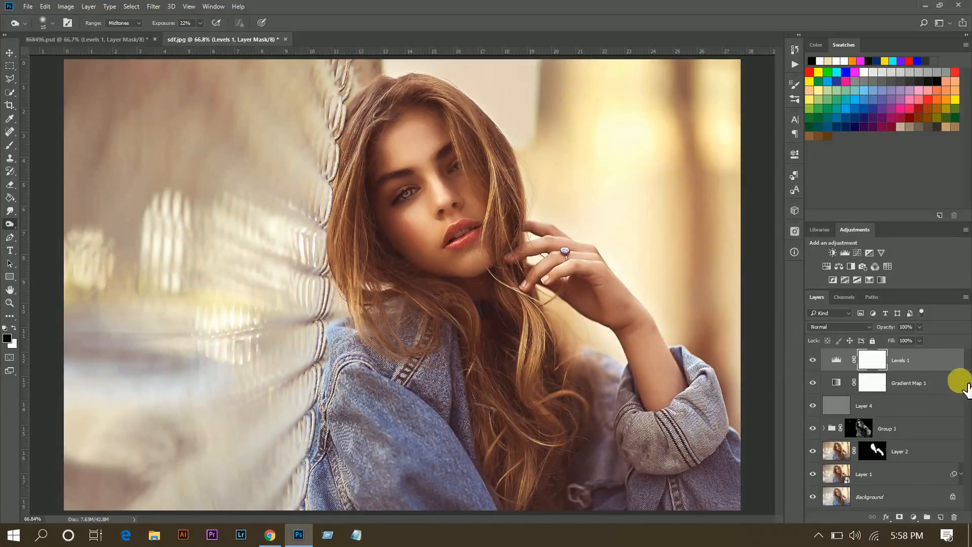
mouse_move(952, 520)
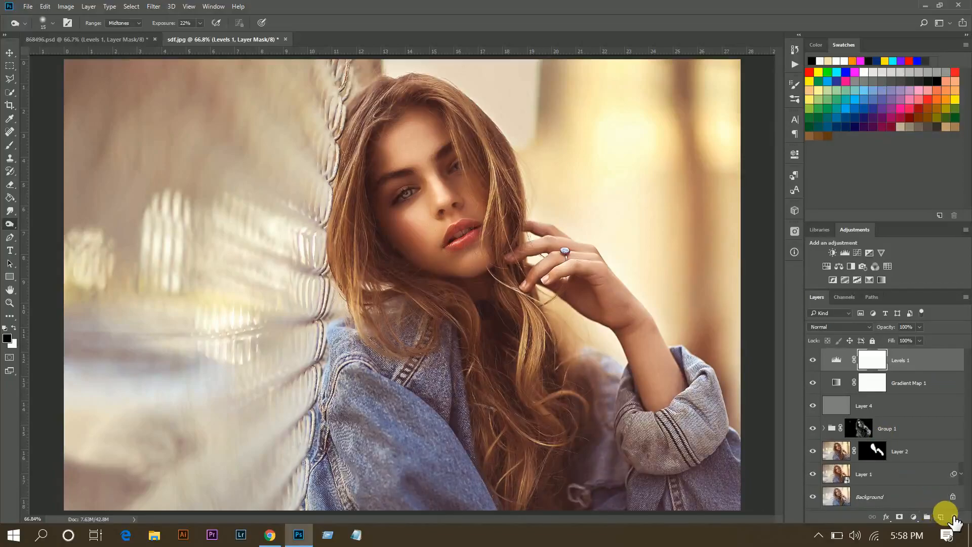
- Add empty Layer 5 on top and set the foreground colour to pale yellow f9e4a6
click(942, 517)
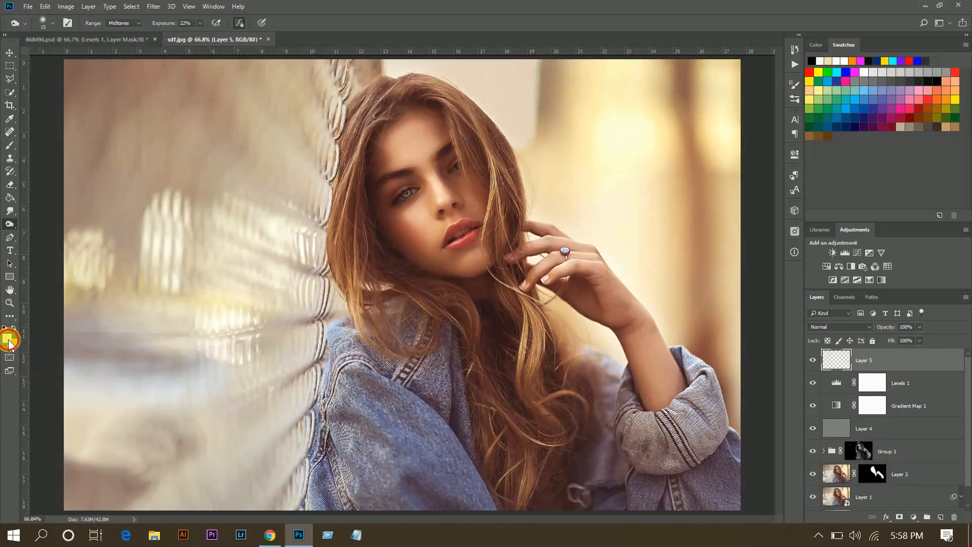
click(9, 342)
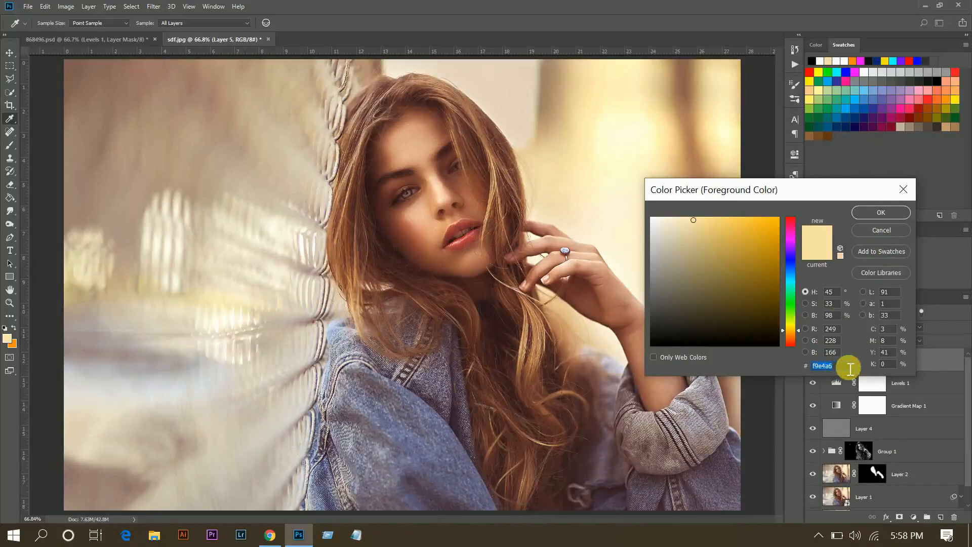
mouse_move(964, 385)
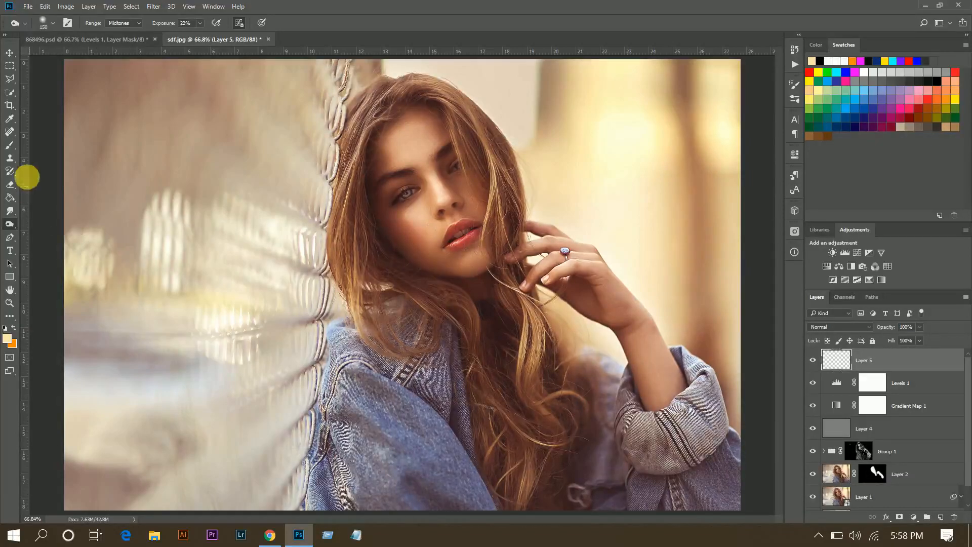
- Brush warm light onto Screen-blended Layer 5, group the edits into Group 2 and hide it to compare
click(10, 145)
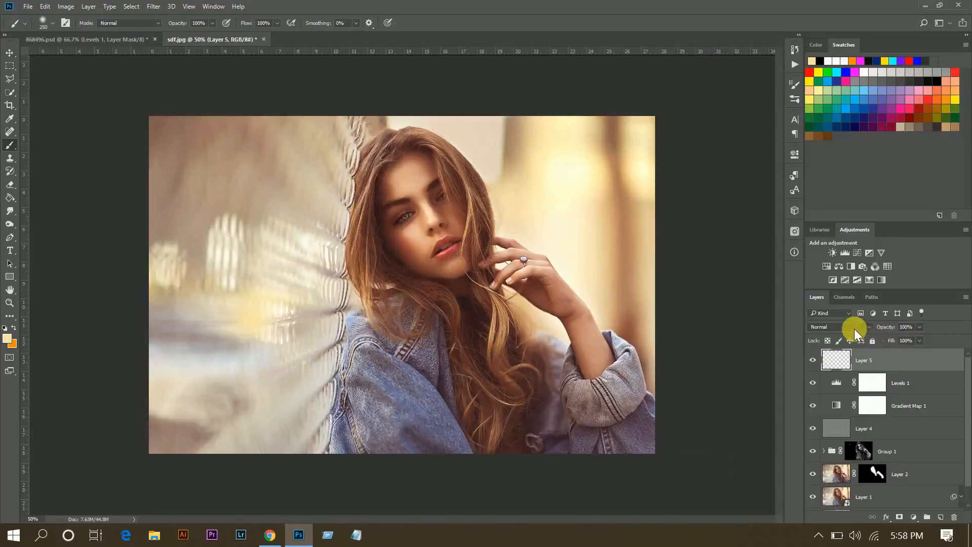
click(840, 327)
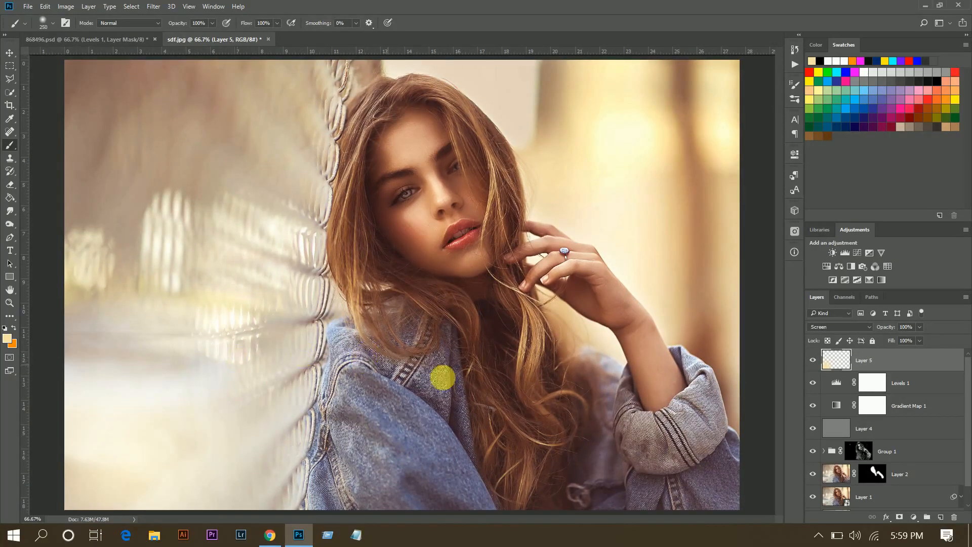
click(863, 360)
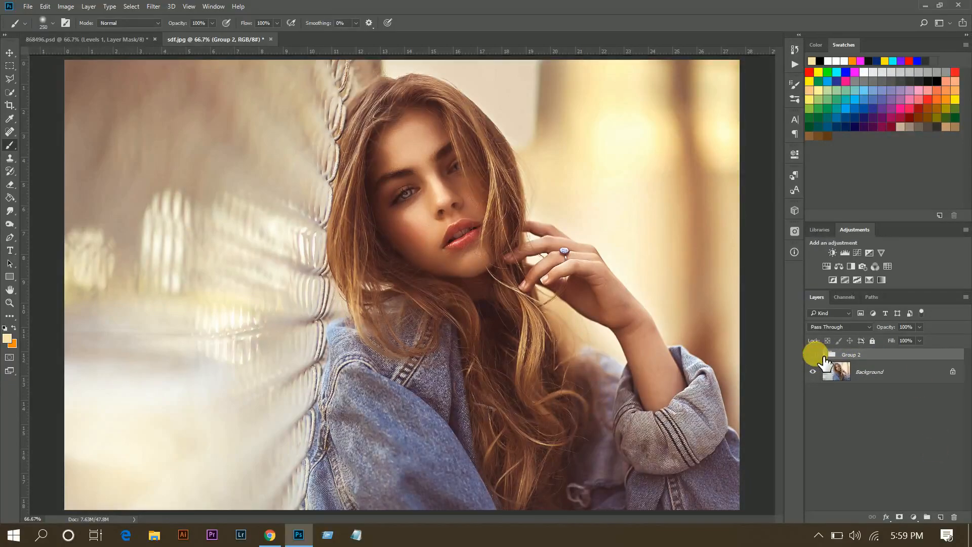
click(813, 354)
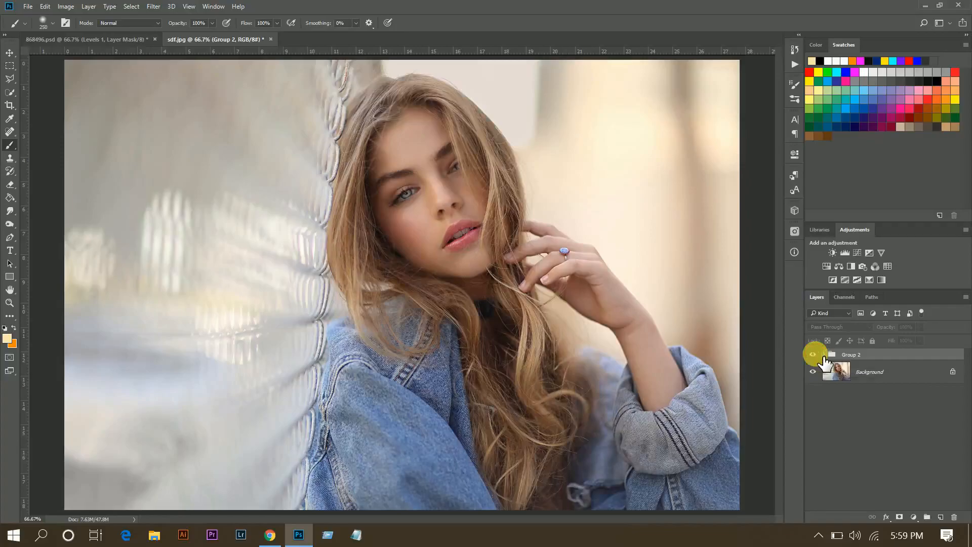